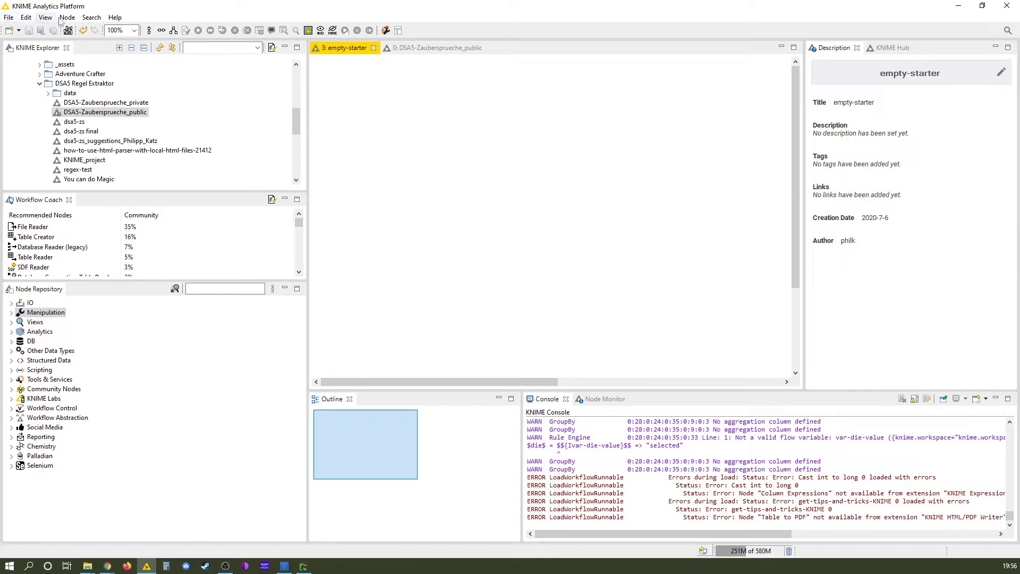
pyautogui.moveTo(10, 18)
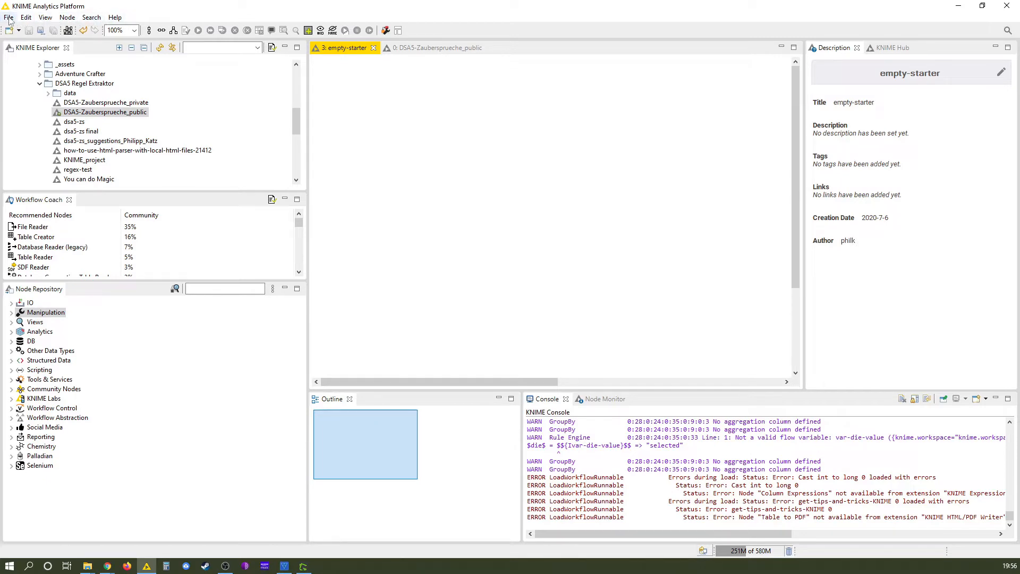
pyautogui.moveTo(156, 19)
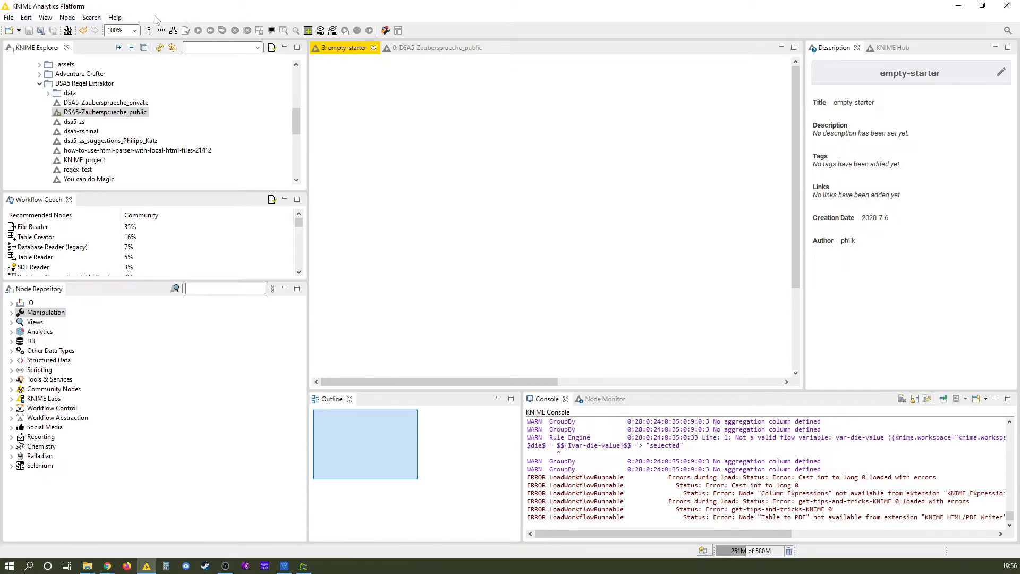
pyautogui.moveTo(198, 18)
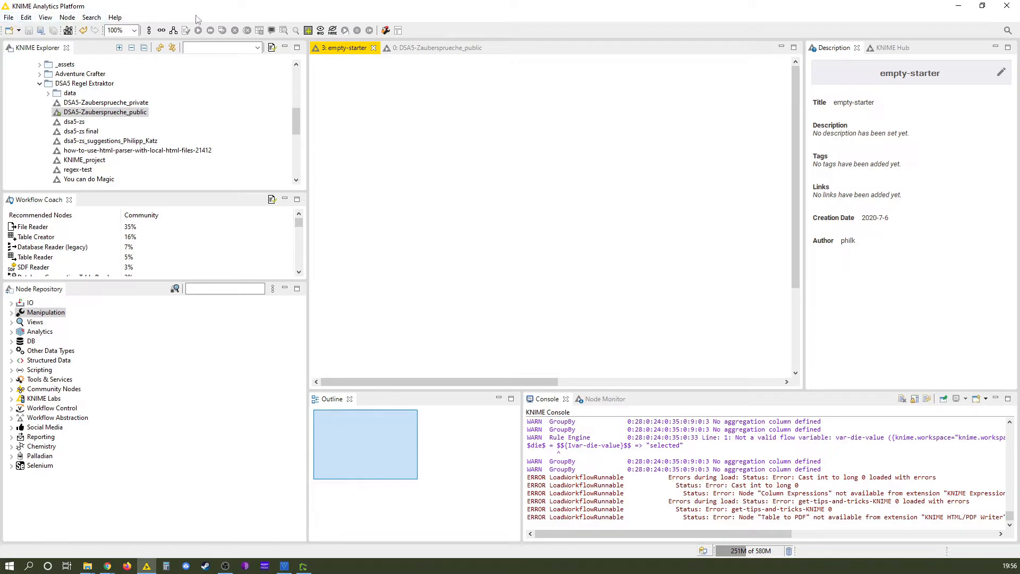
pyautogui.moveTo(233, 18)
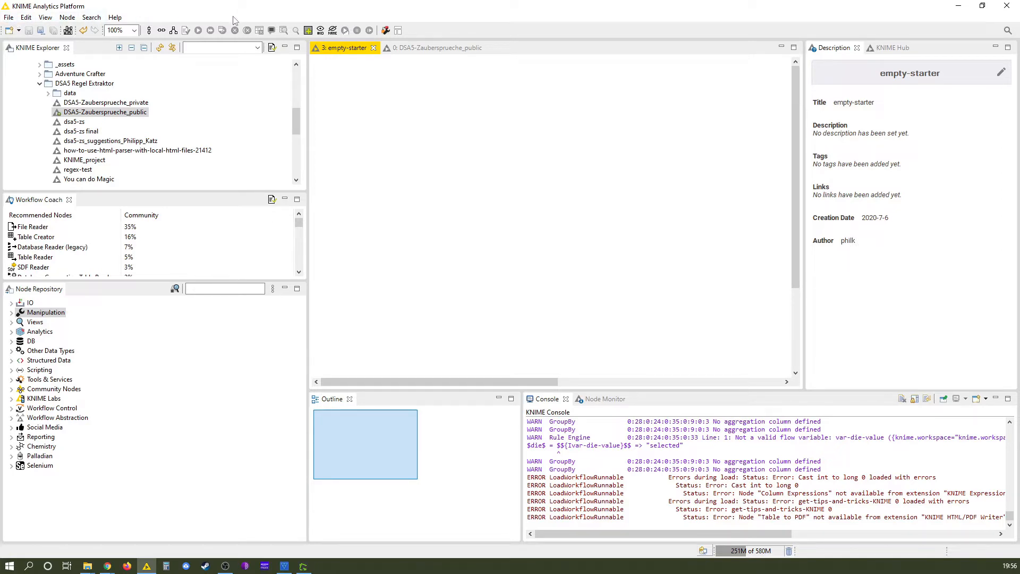
pyautogui.moveTo(163, 12)
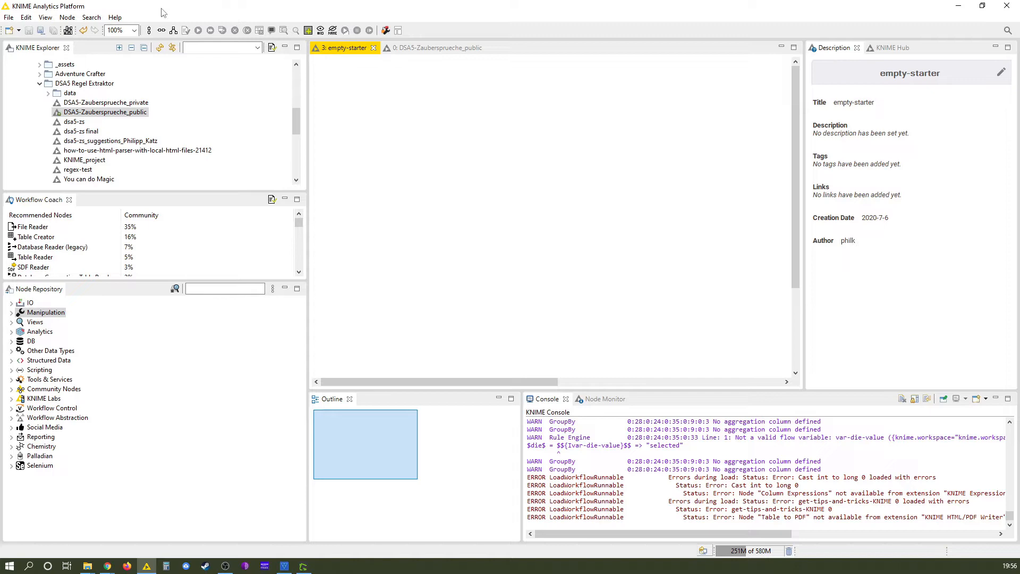
pyautogui.moveTo(170, 34)
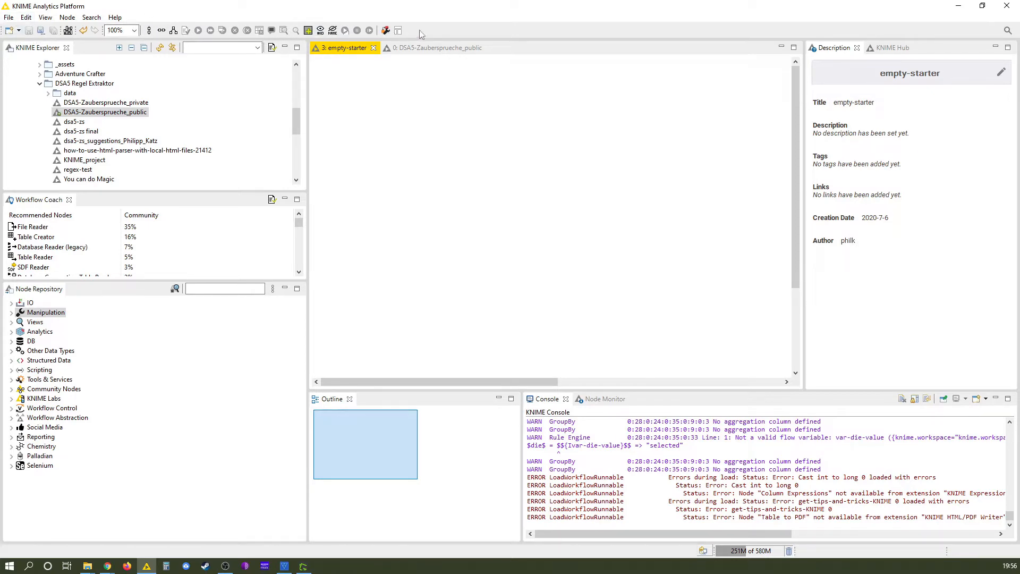
pyautogui.moveTo(451, 36)
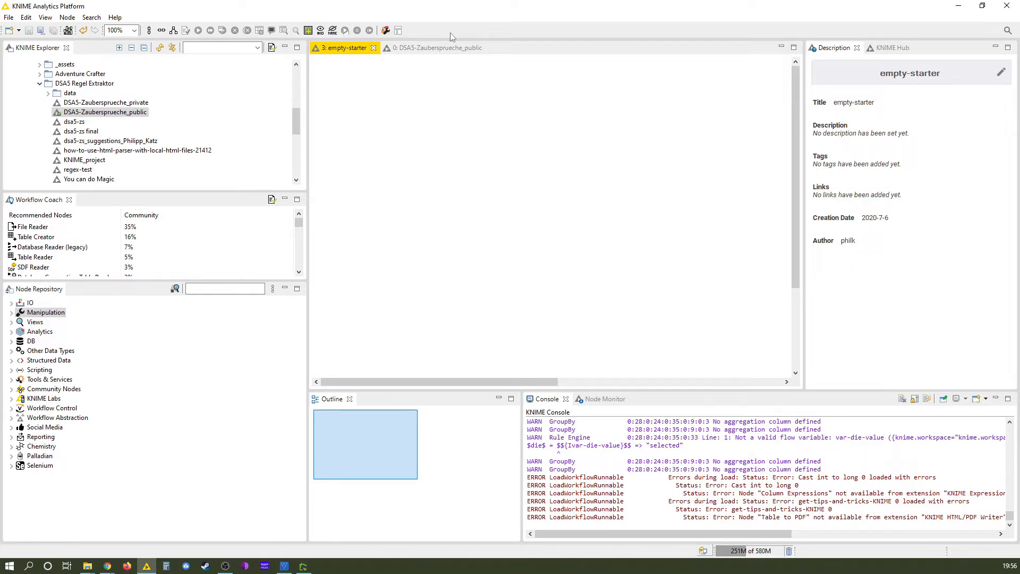
pyautogui.moveTo(364, 107)
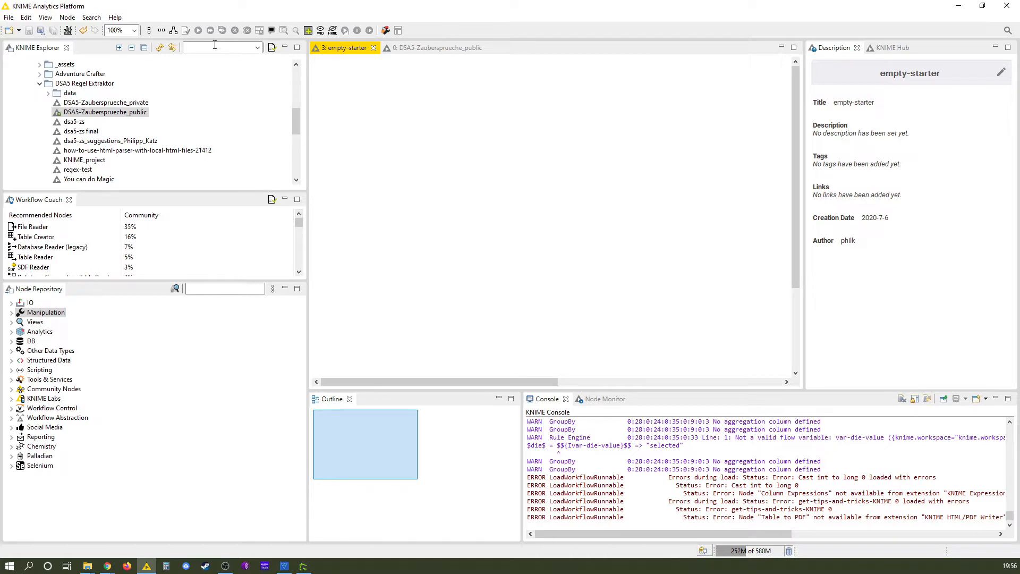
pyautogui.moveTo(218, 179)
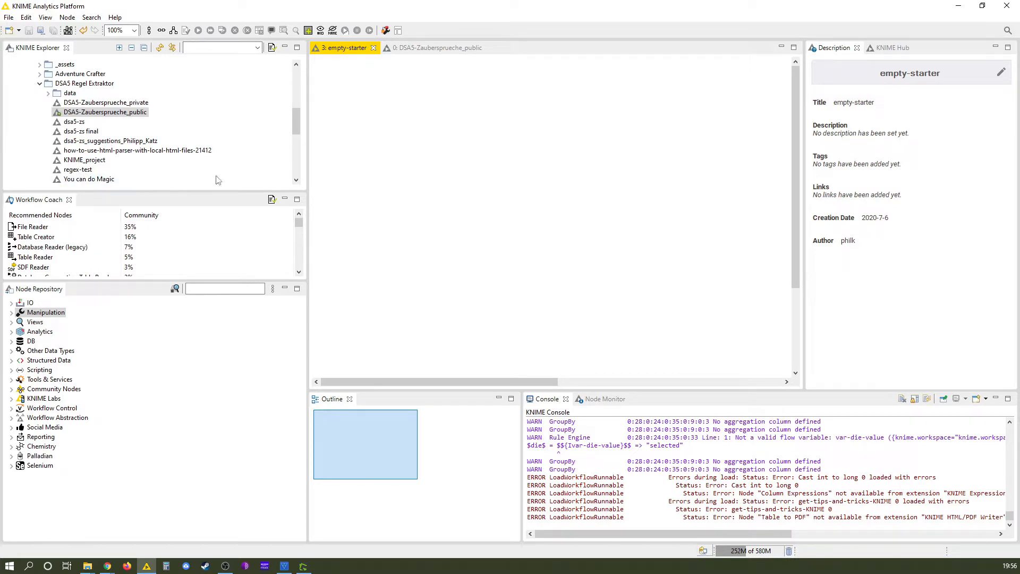
pyautogui.moveTo(224, 180)
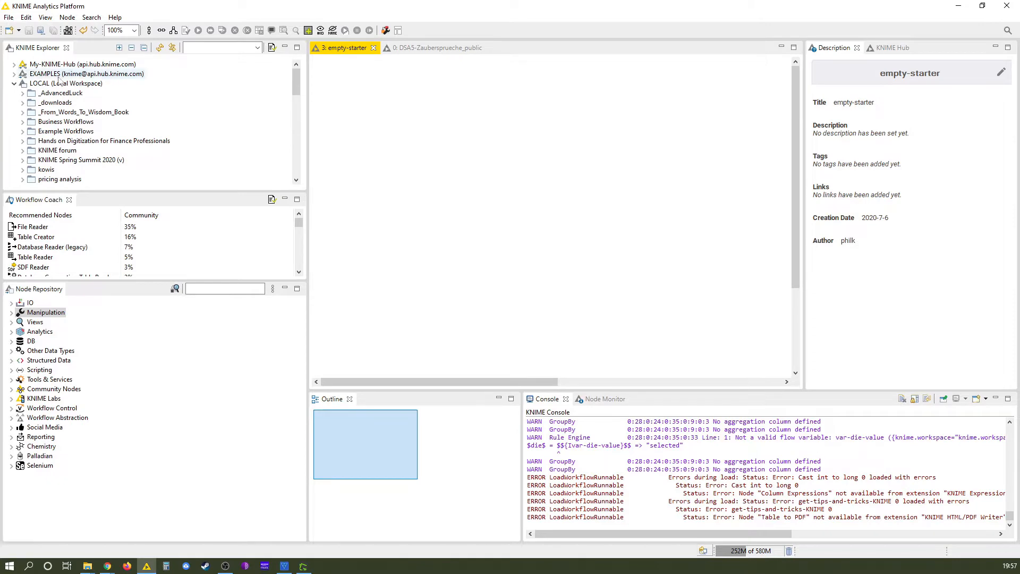
# Expand _AdvancedLuck, then Chapter2, then Exercises to list Exercise1–3.
pyautogui.click(22, 94)
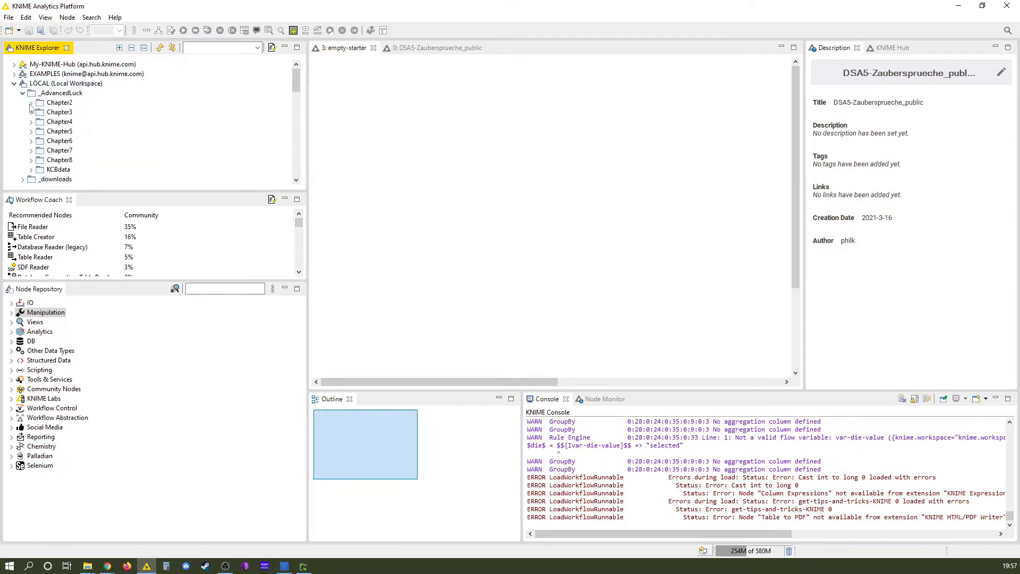
pyautogui.click(31, 102)
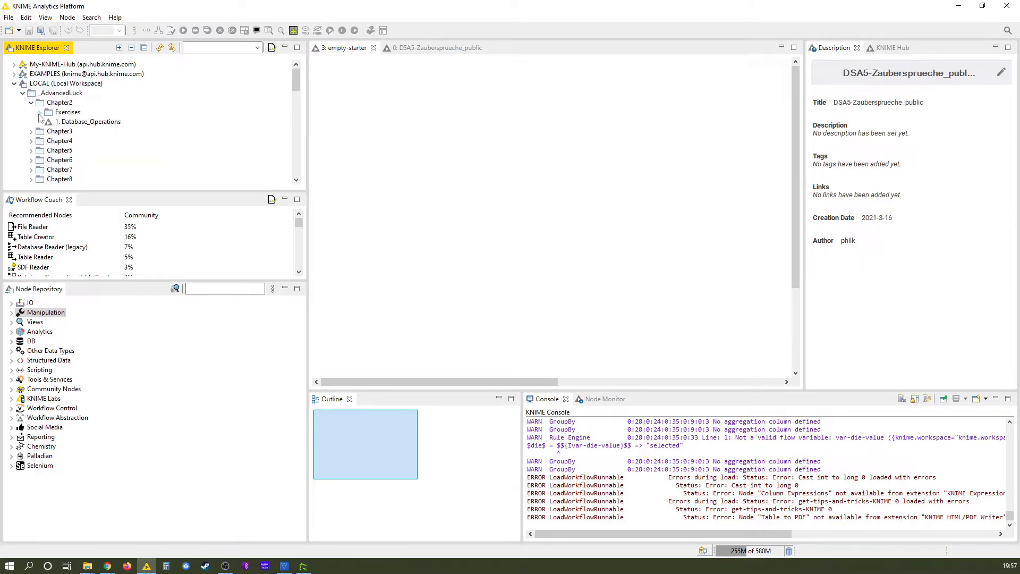
pyautogui.click(41, 111)
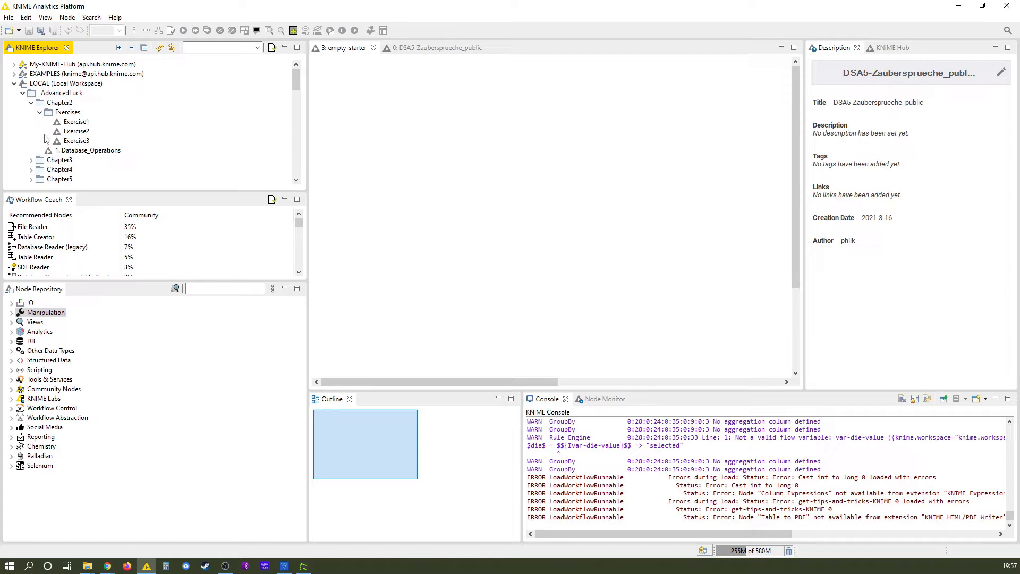
pyautogui.moveTo(152, 138)
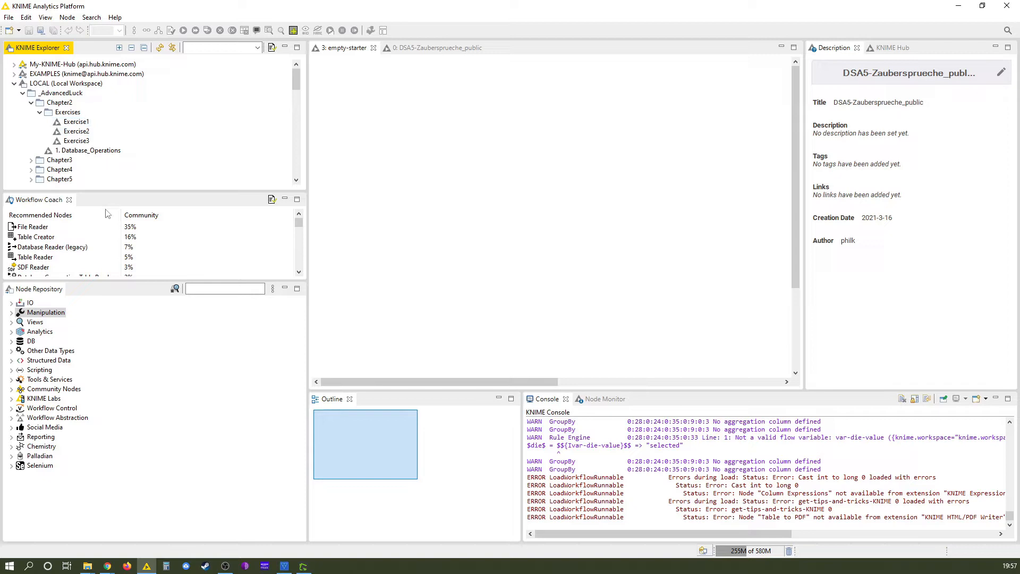
pyautogui.moveTo(144, 201)
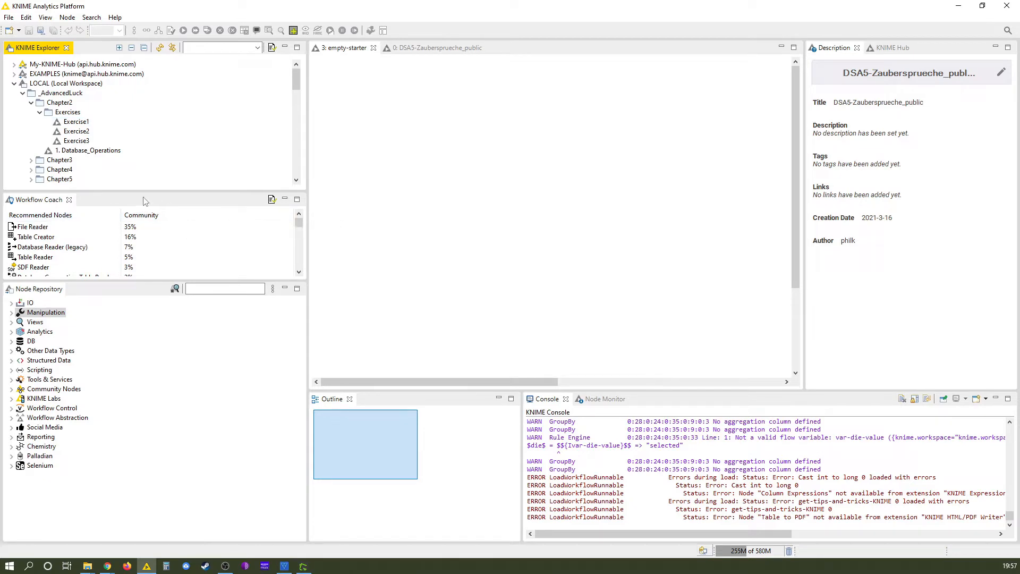
pyautogui.moveTo(236, 248)
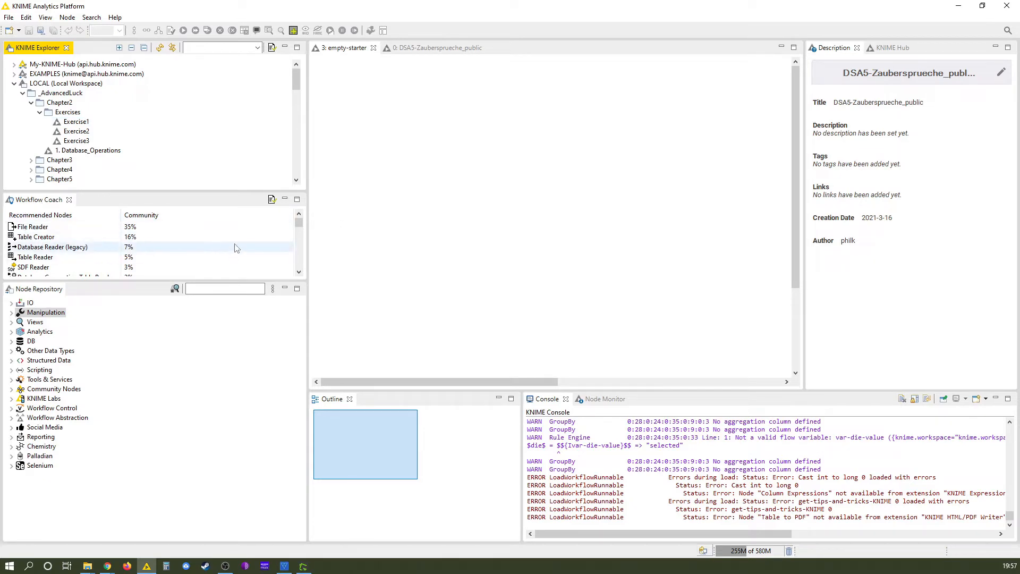
pyautogui.moveTo(190, 261)
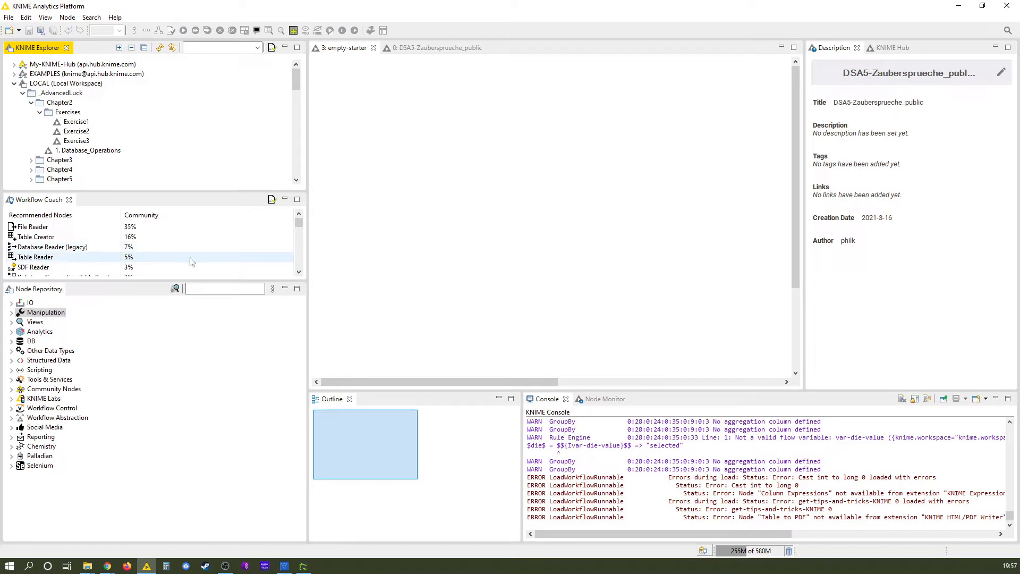
pyautogui.moveTo(214, 267)
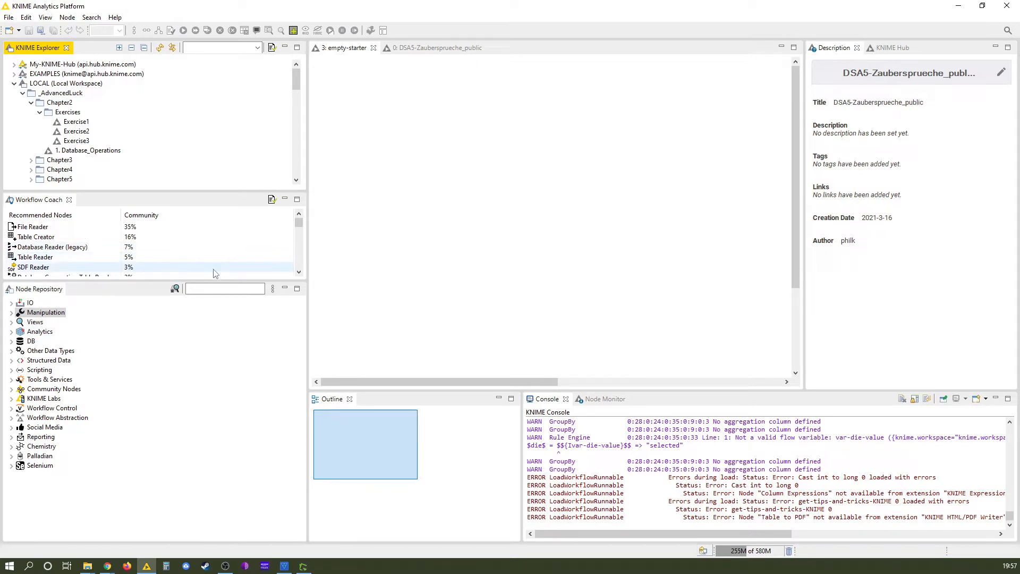
pyautogui.moveTo(252, 416)
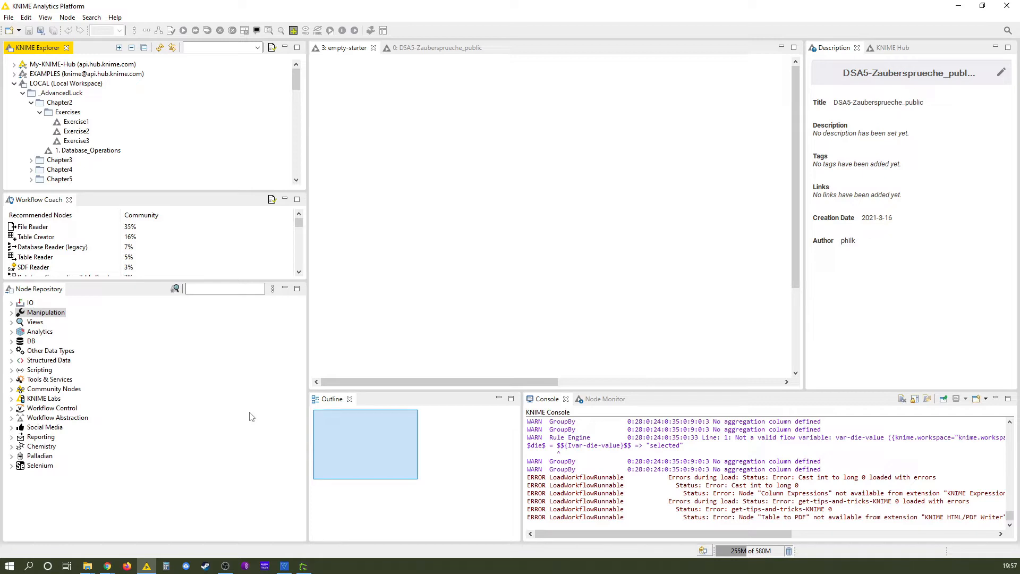
pyautogui.moveTo(244, 401)
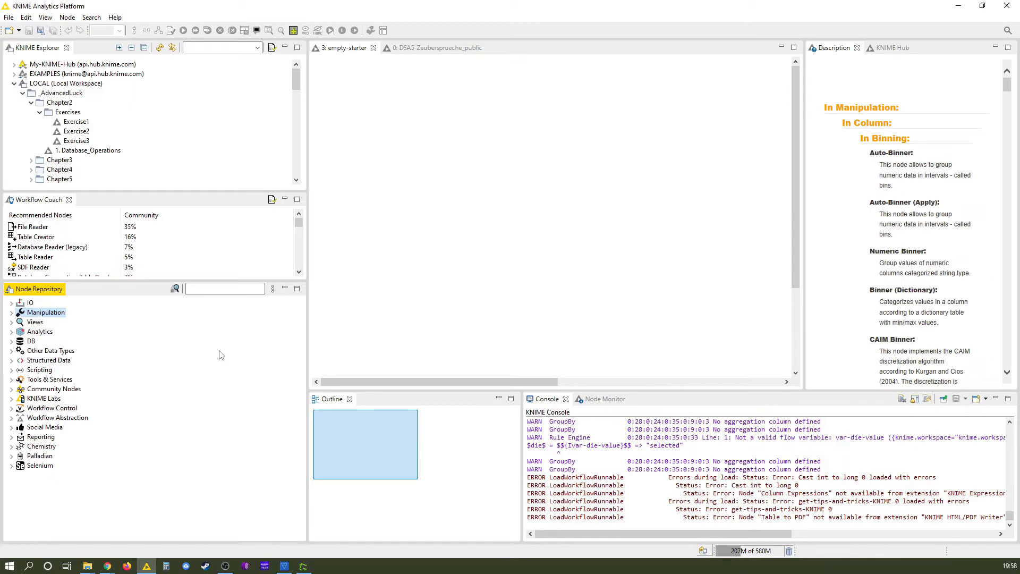
pyautogui.moveTo(218, 361)
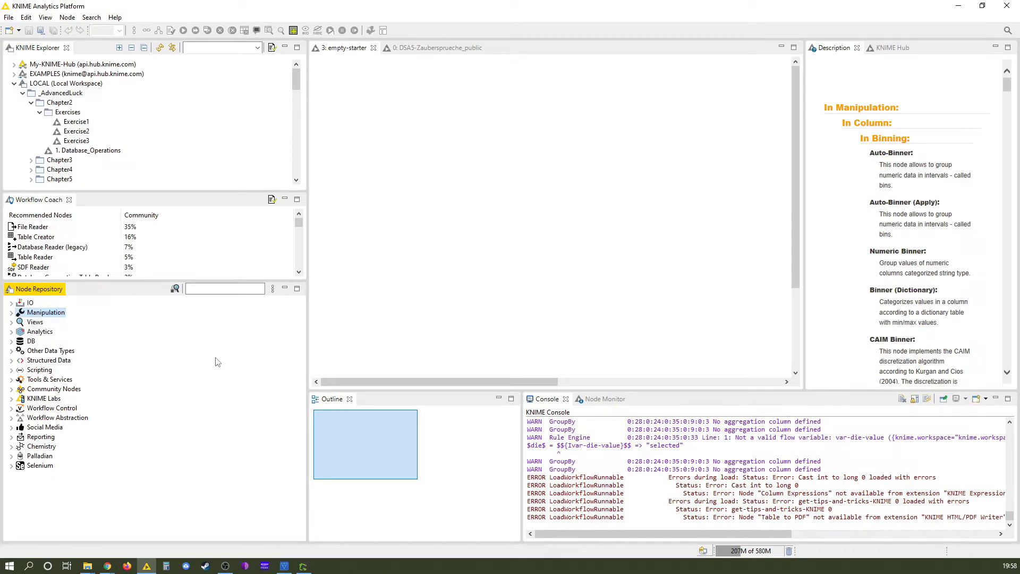
pyautogui.moveTo(228, 303)
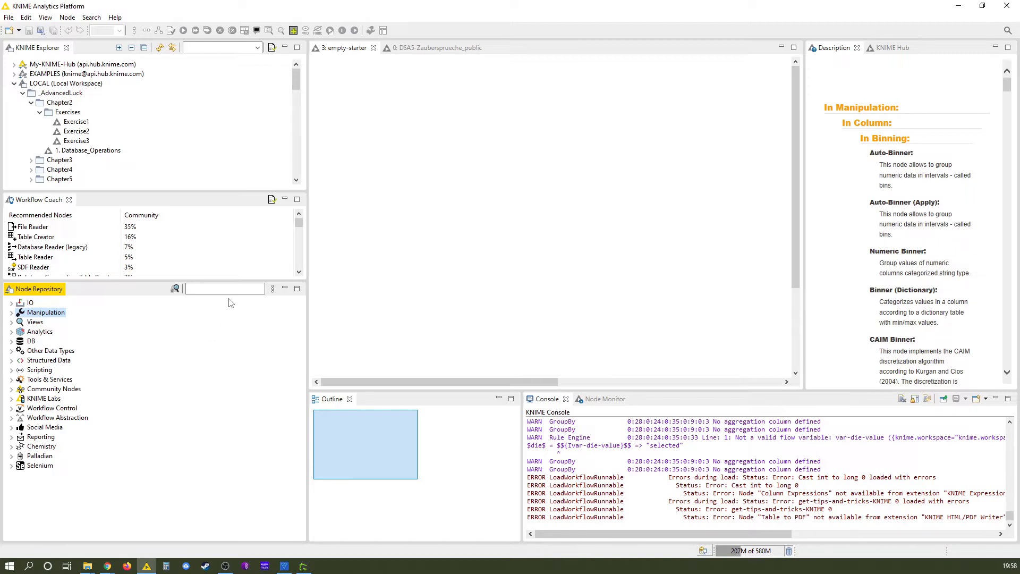
# Filter the node repository by 'excel' to show Excel Reader, Read Excel Sheet Names and Excel Writer.
pyautogui.click(224, 288)
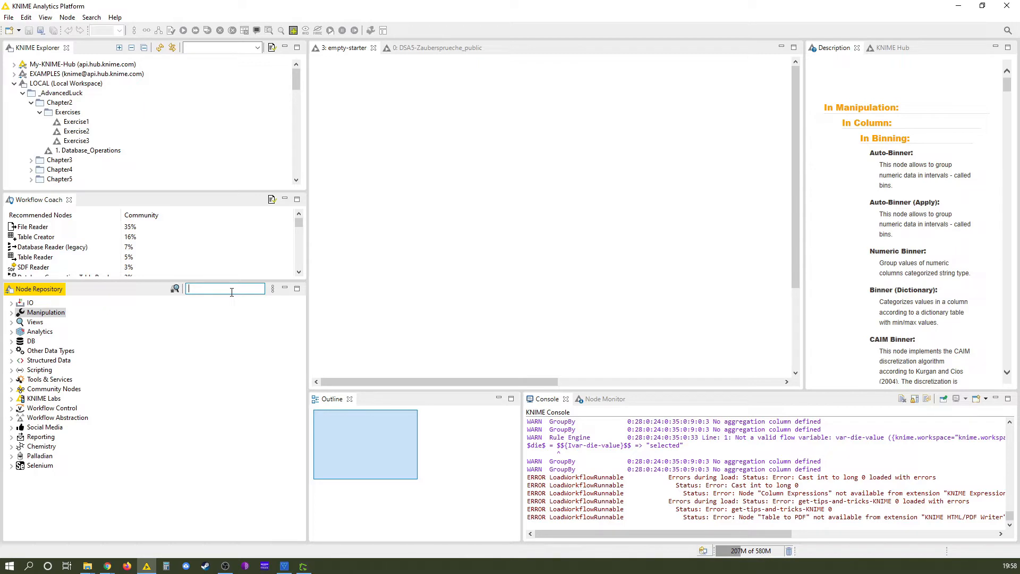
pyautogui.write('c')
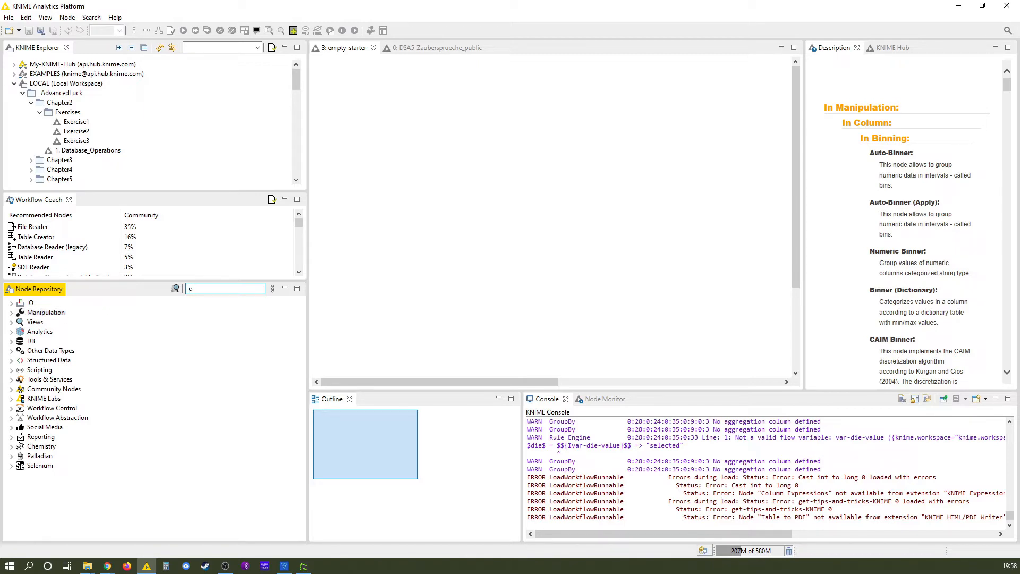
pyautogui.write('xcel')
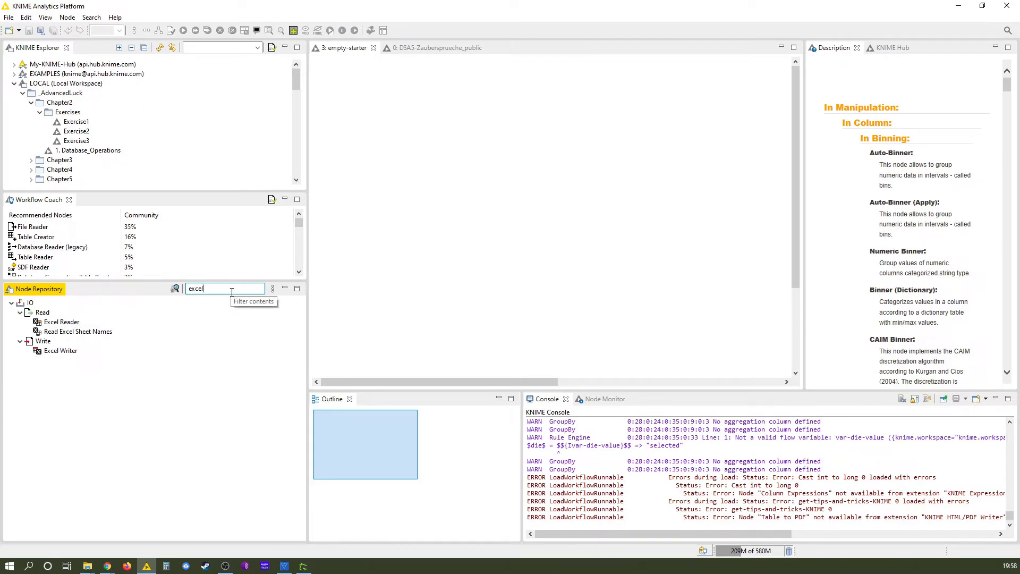
pyautogui.moveTo(51, 294)
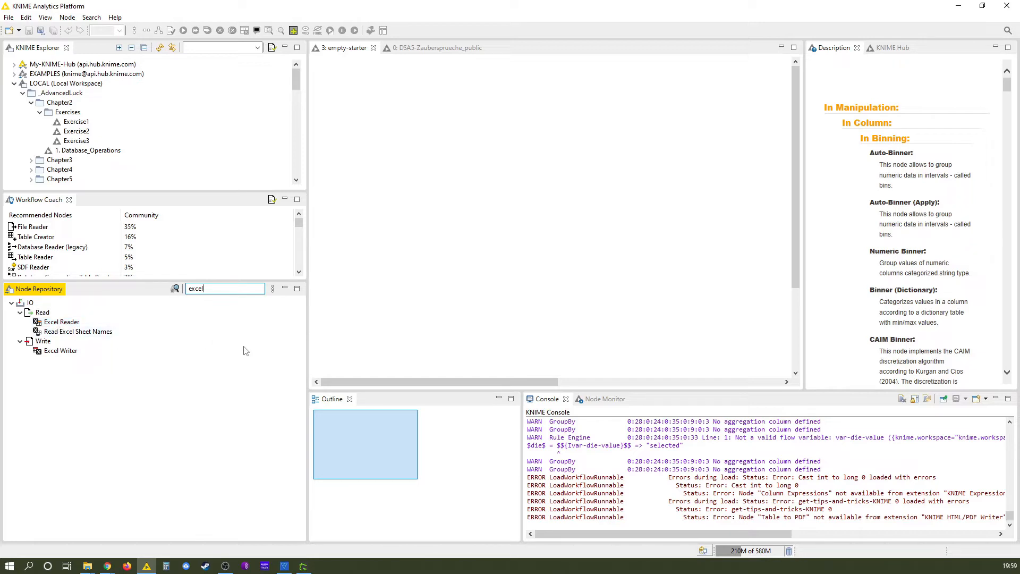
pyautogui.moveTo(210, 359)
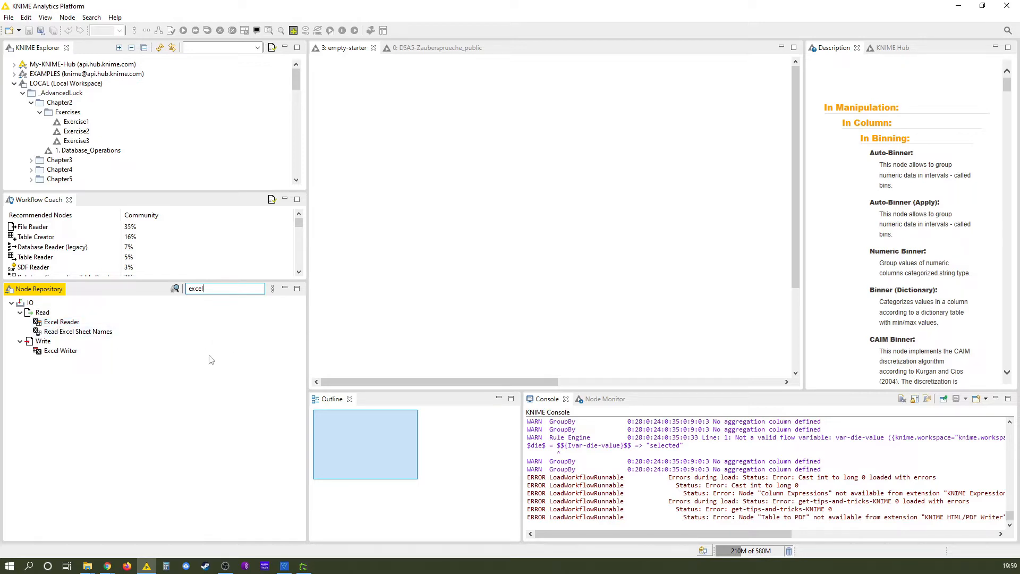
pyautogui.moveTo(371, 85)
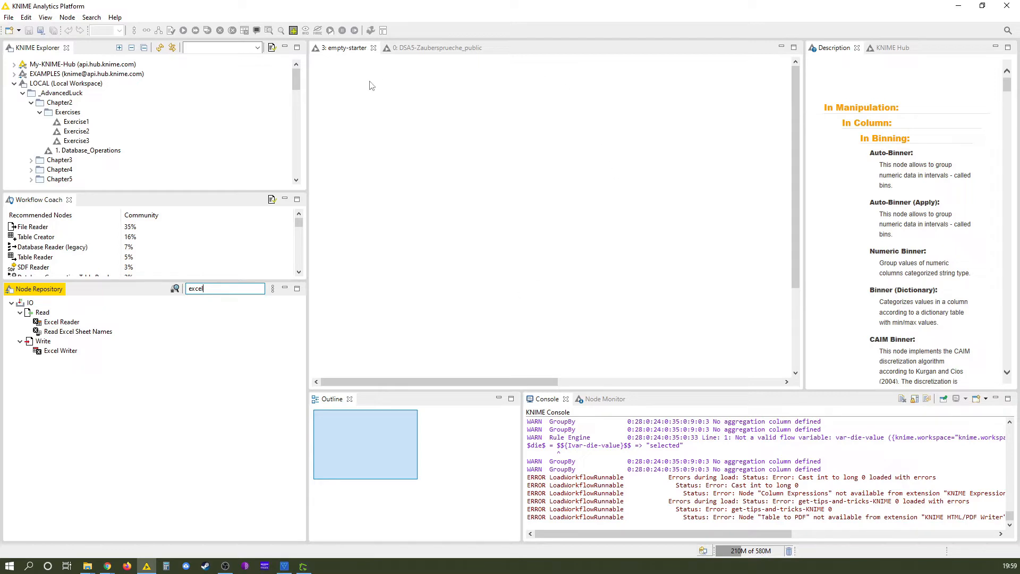
pyautogui.moveTo(744, 306)
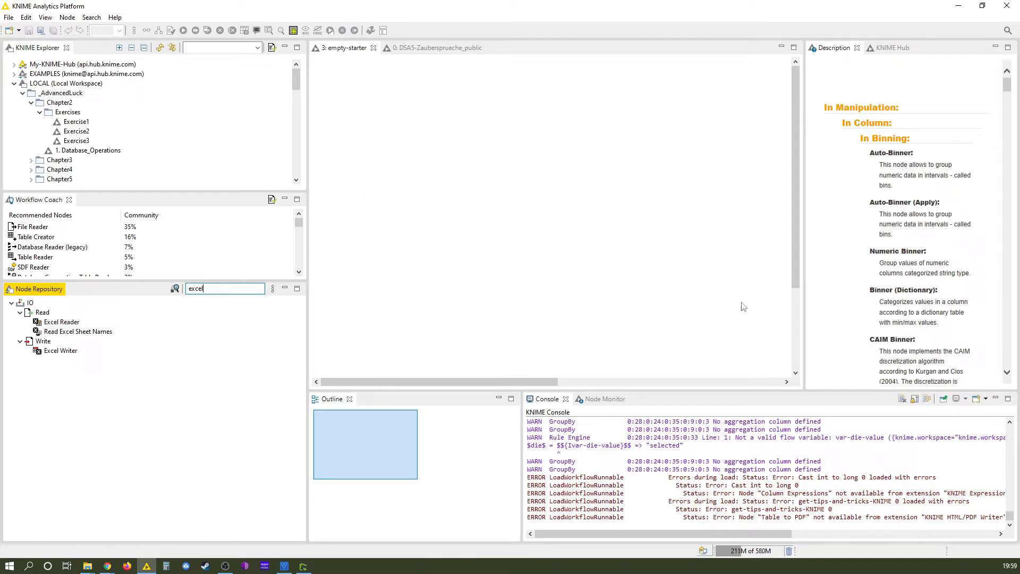
# Add an Excel Reader node to empty-starter and save the workflow via the File menu.
pyautogui.click(62, 321)
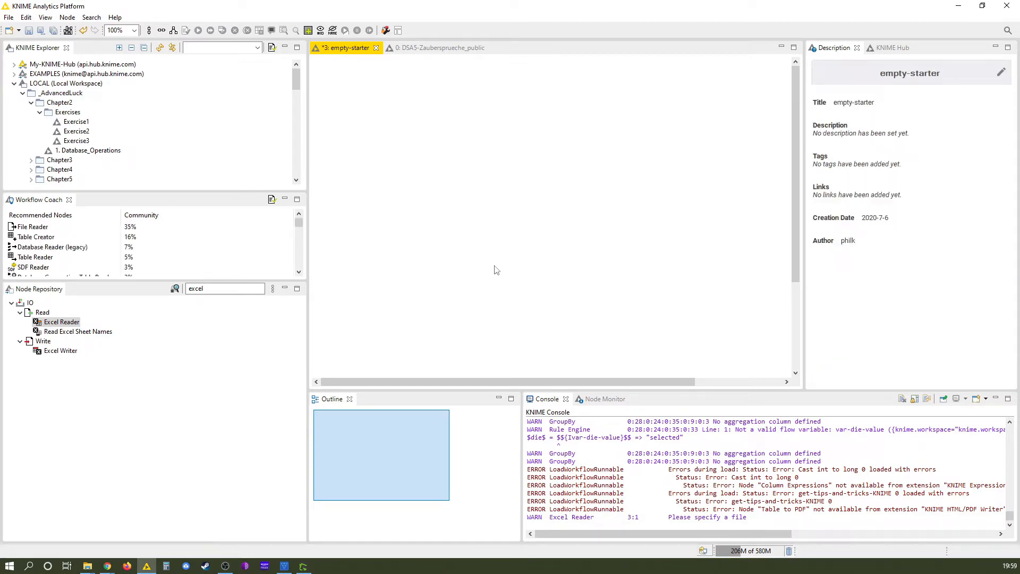
pyautogui.moveTo(816, 194)
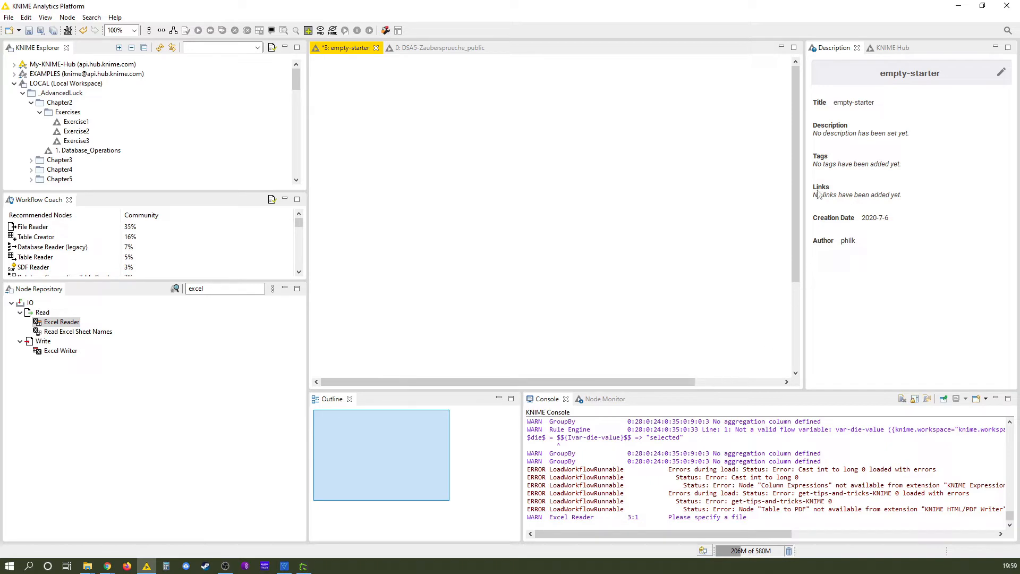
pyautogui.moveTo(757, 368)
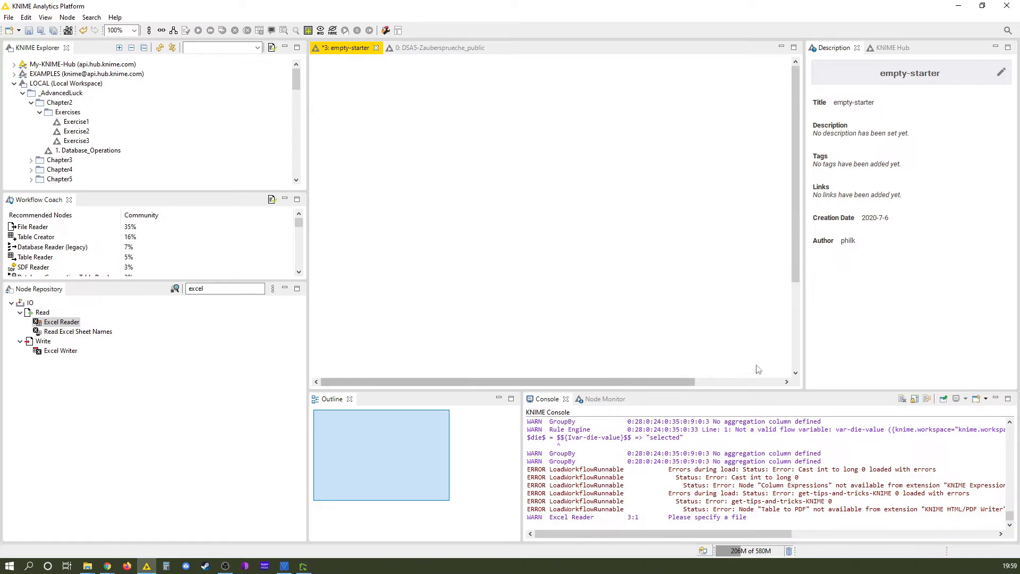
pyautogui.moveTo(367, 289)
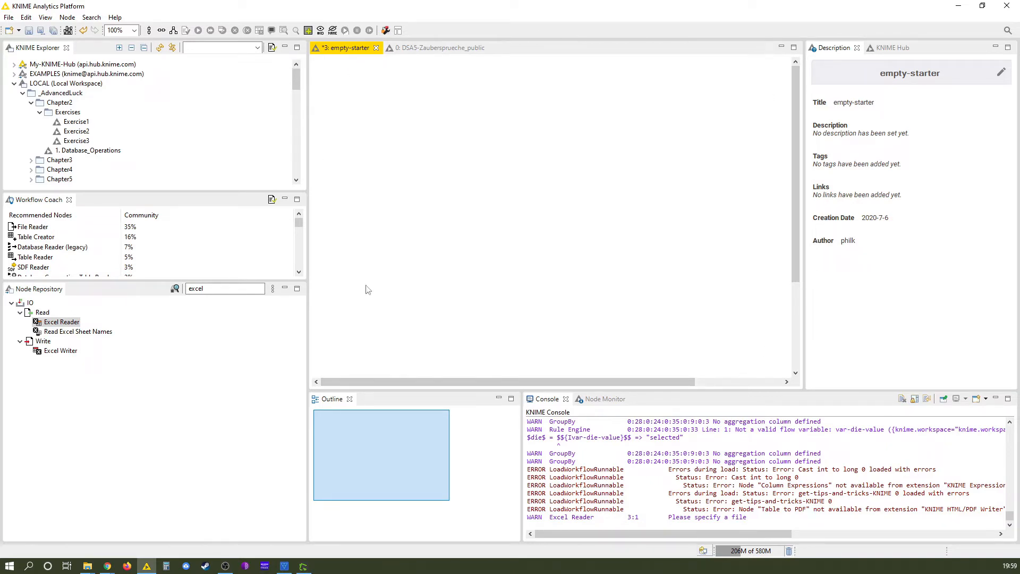
pyautogui.moveTo(436, 48)
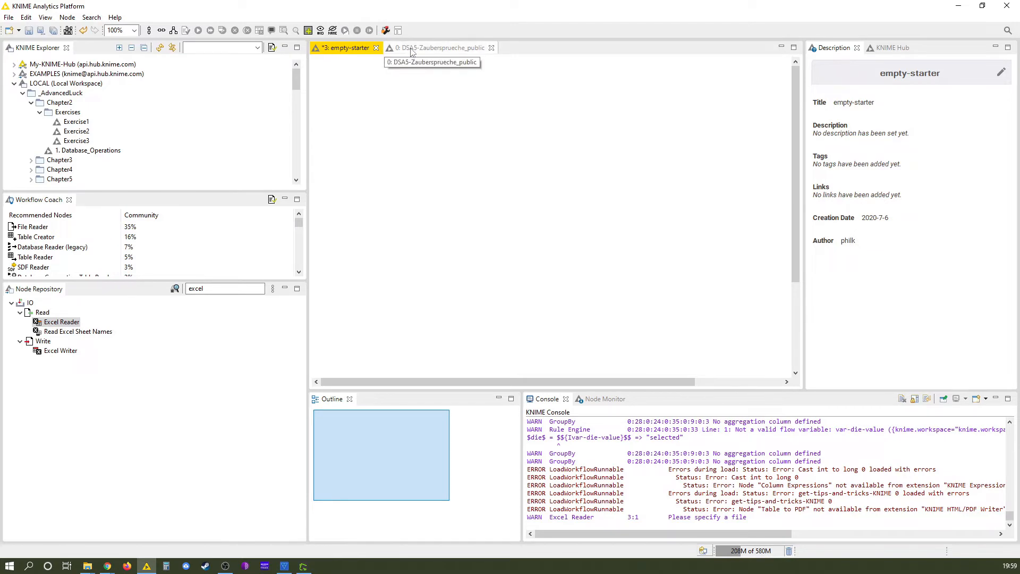
pyautogui.moveTo(432, 85)
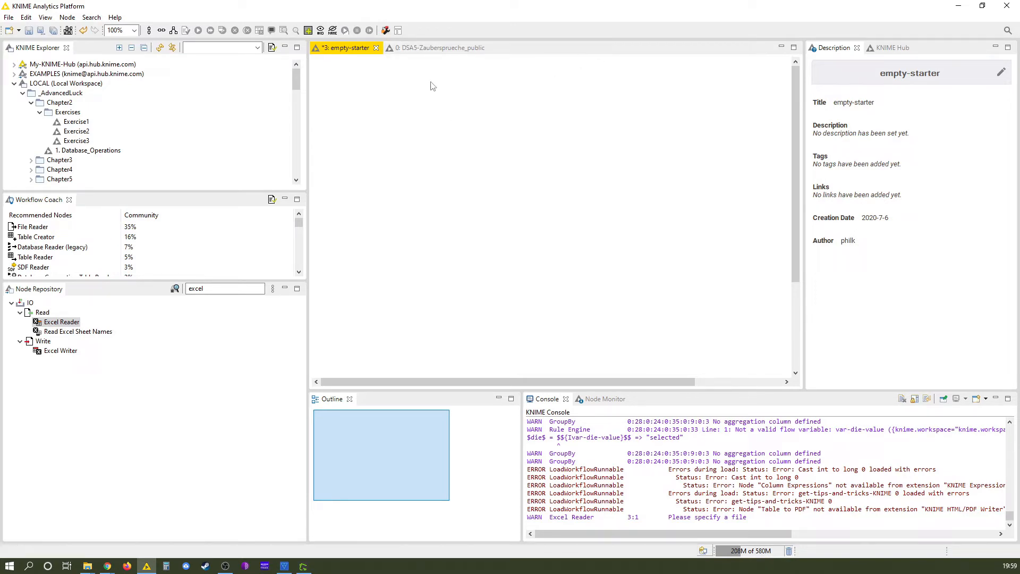
pyautogui.moveTo(344, 47)
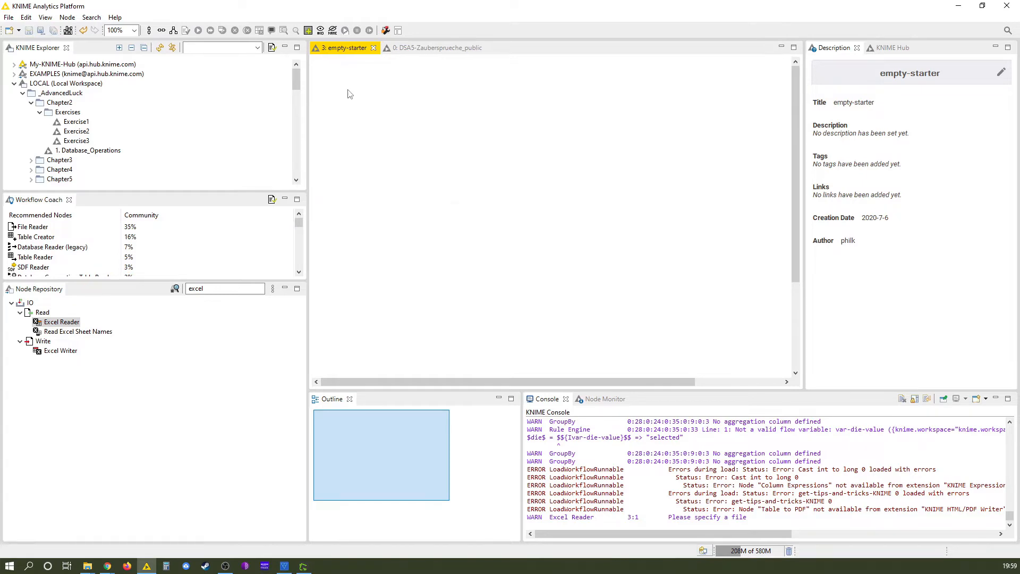
pyautogui.click(9, 17)
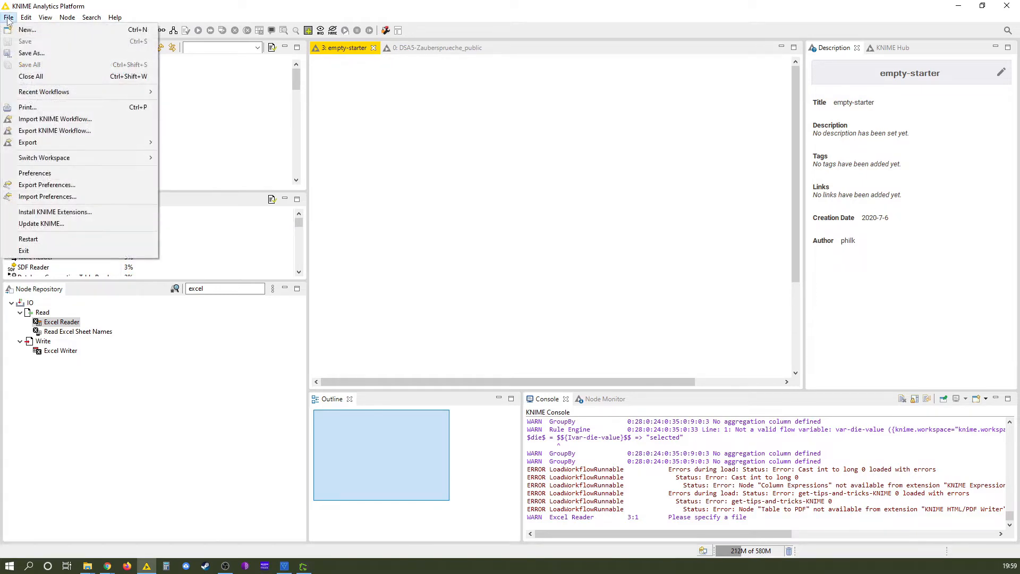
pyautogui.moveTo(550, 83)
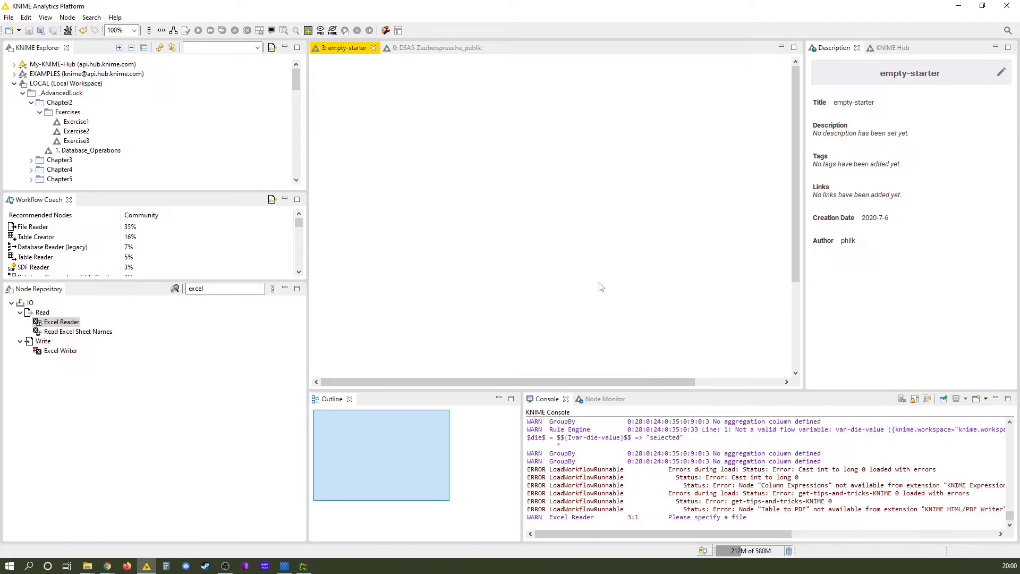
pyautogui.moveTo(437, 117)
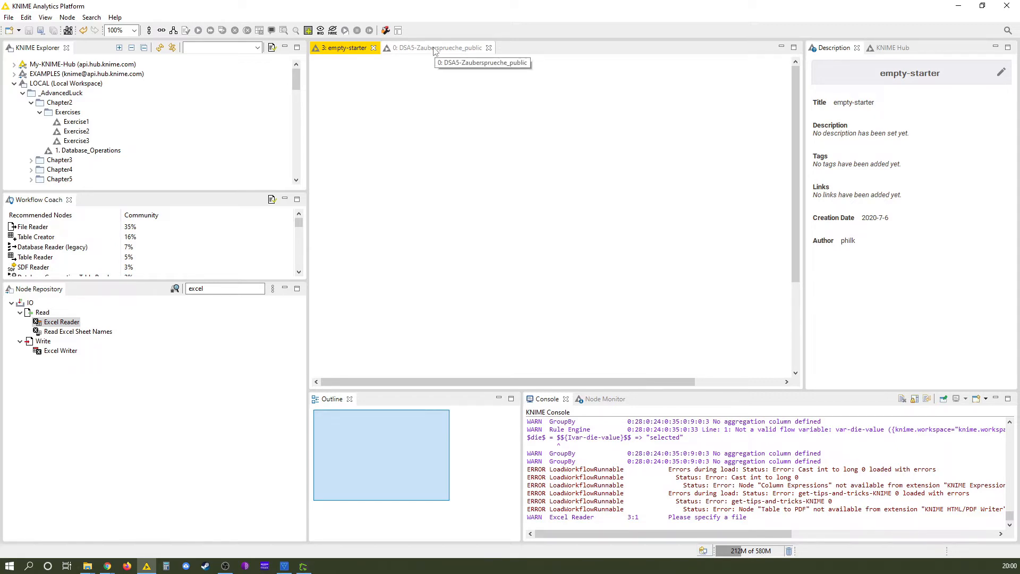
# Bring the DSA5-Zaubersprueche_public workflow to the front.
pyautogui.click(438, 48)
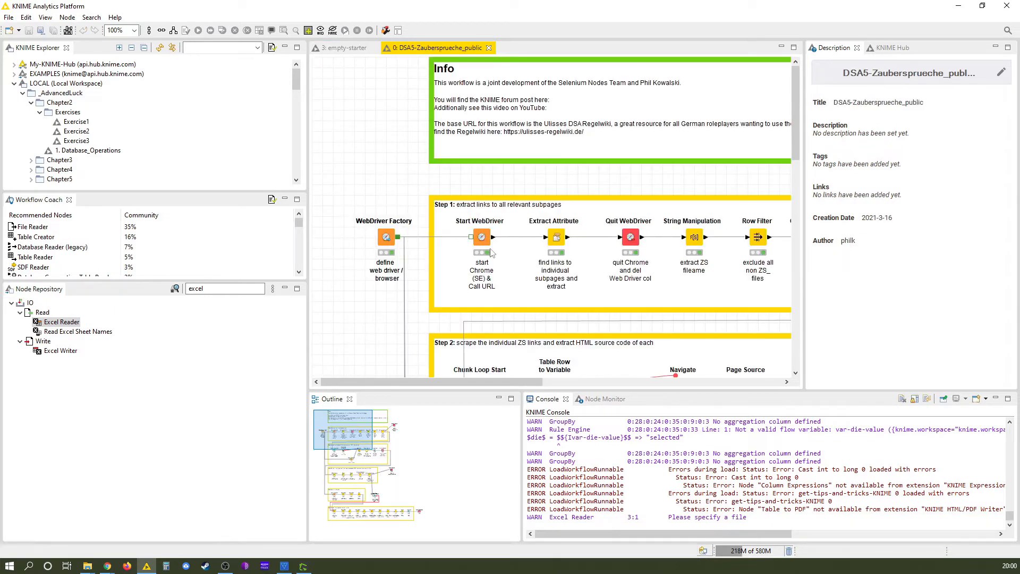
pyautogui.moveTo(487, 193)
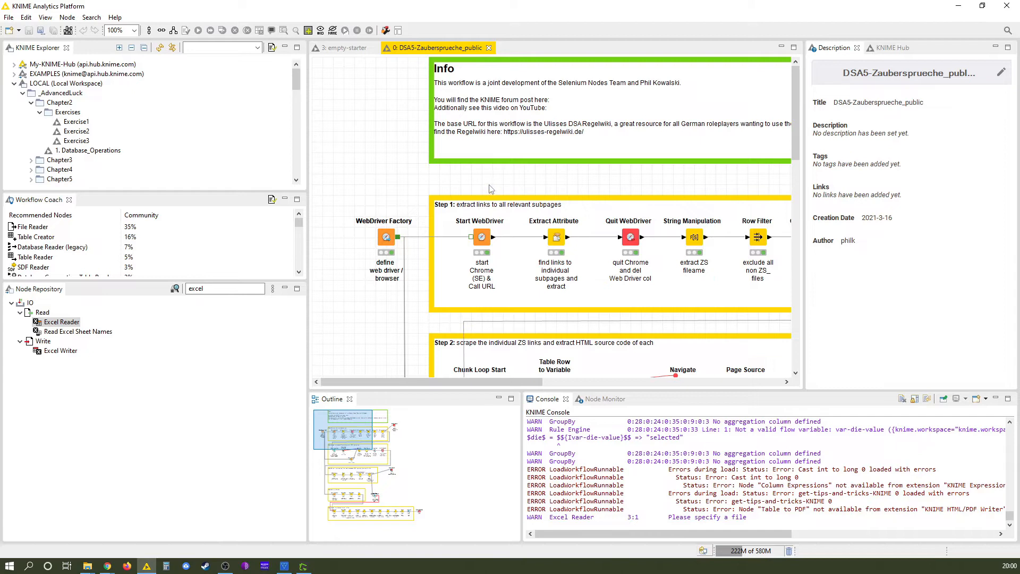
pyautogui.moveTo(473, 248)
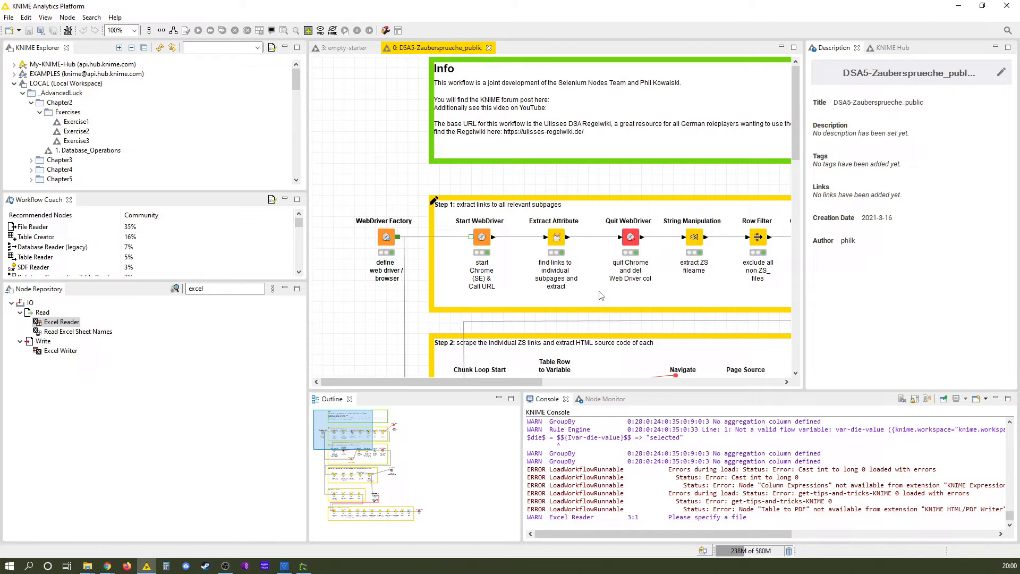
pyautogui.moveTo(491, 169)
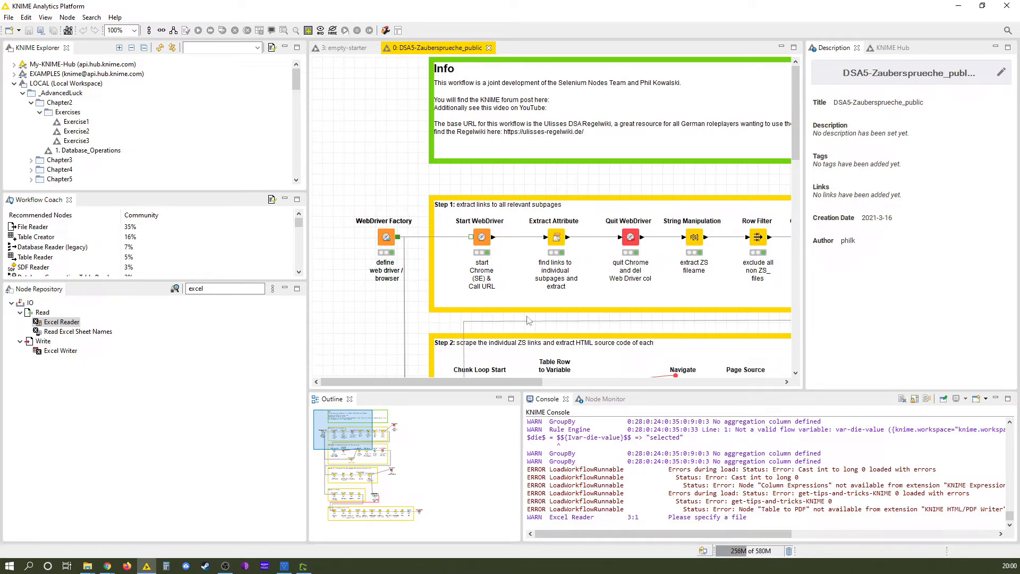
pyautogui.moveTo(662, 172)
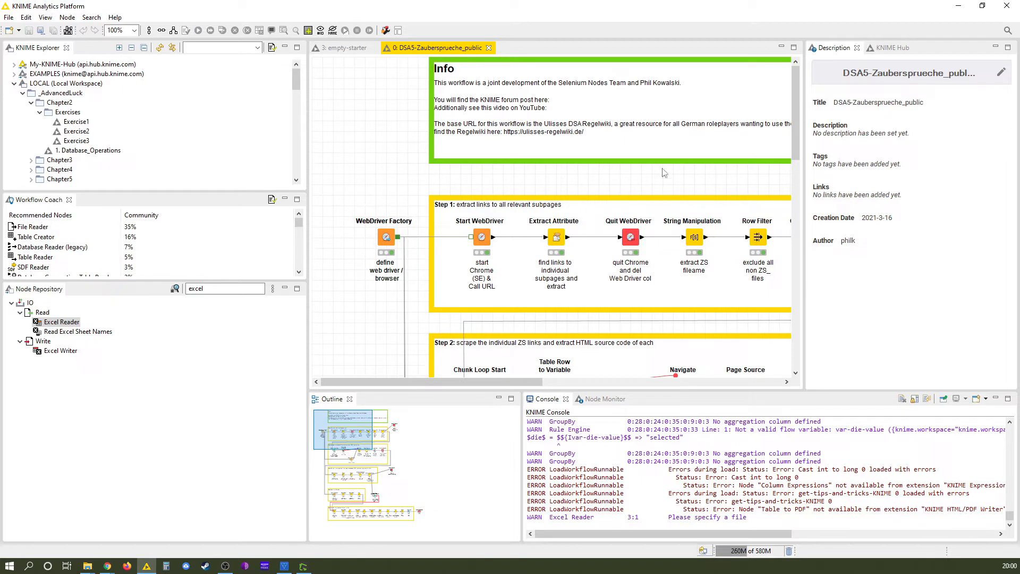
pyautogui.moveTo(696, 149)
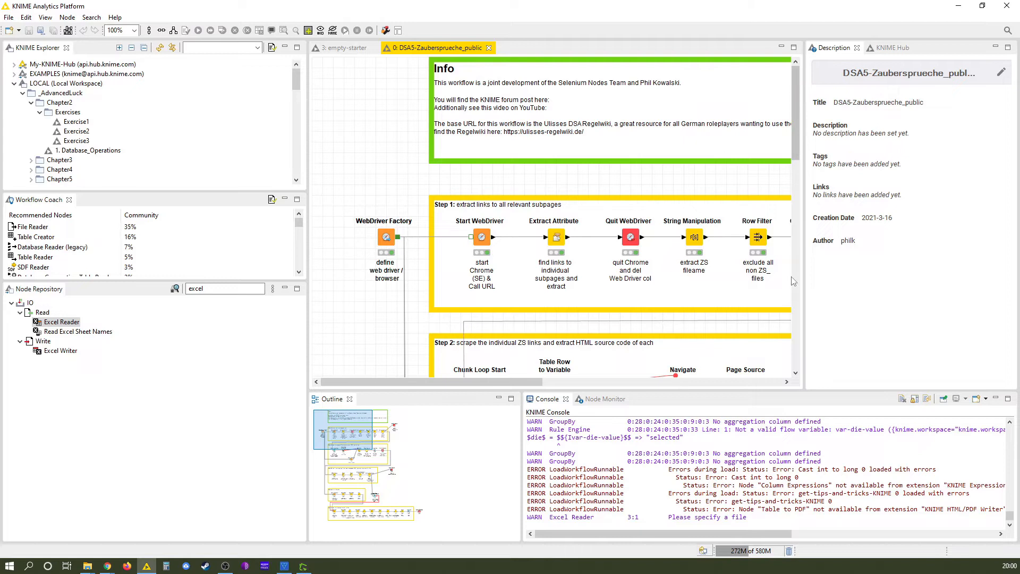
pyautogui.moveTo(402, 216)
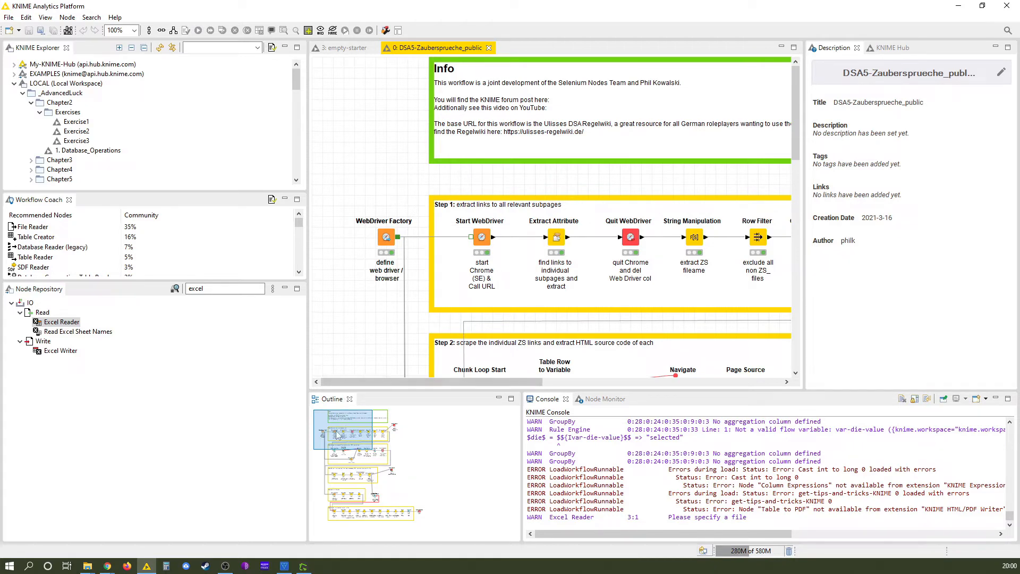
pyautogui.moveTo(420, 257)
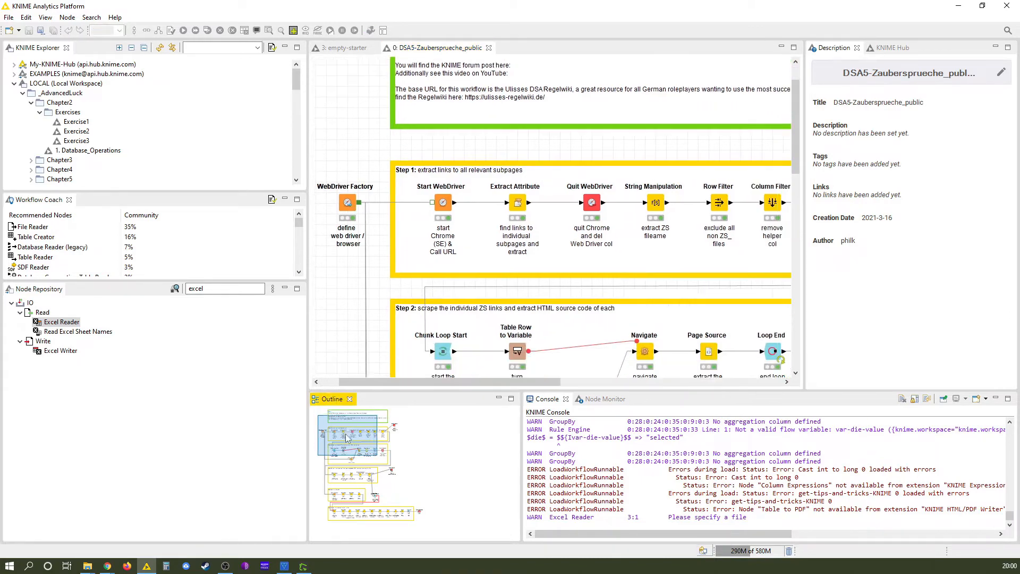
pyautogui.scroll(-3)
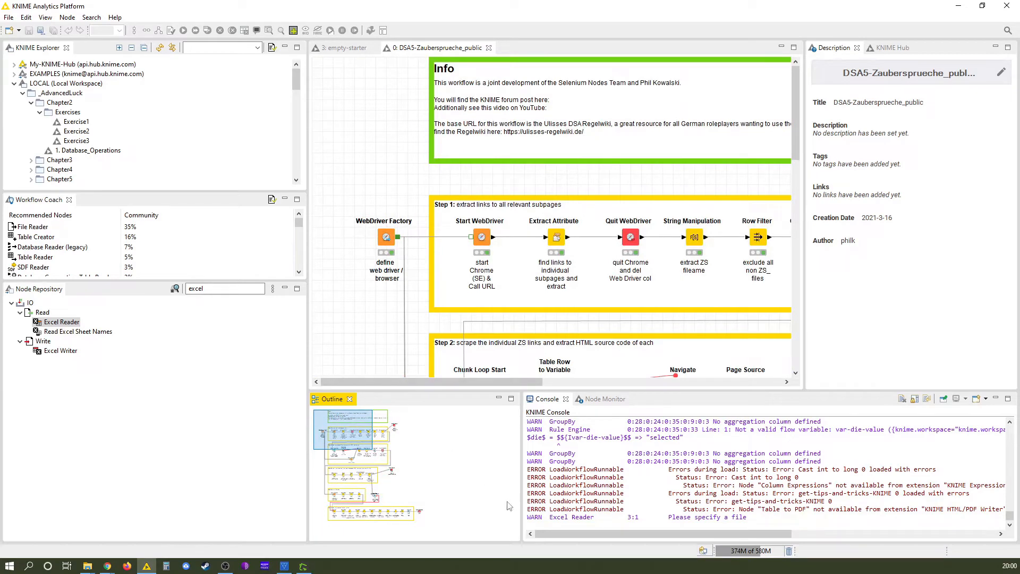
pyautogui.moveTo(428, 253)
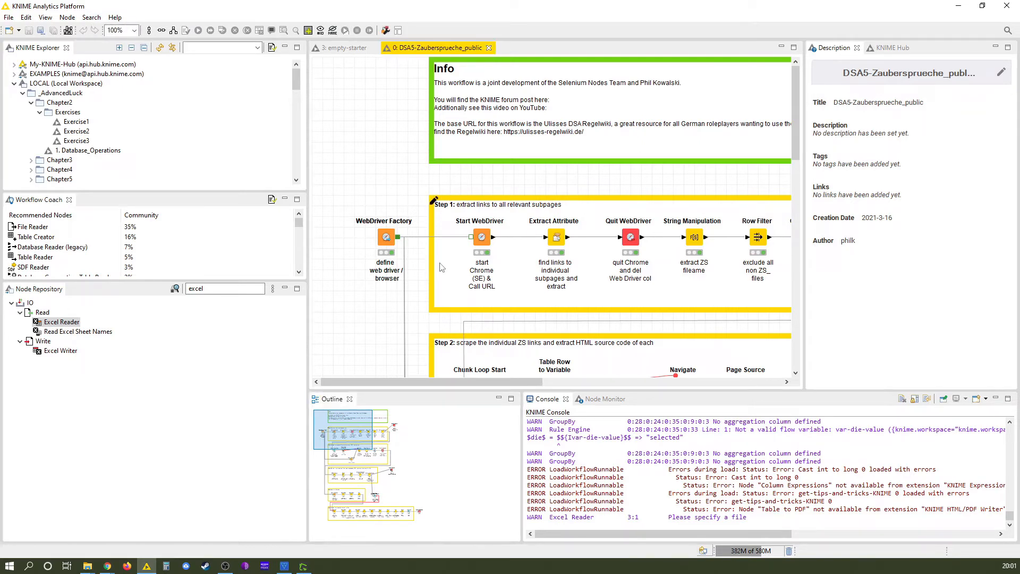
pyautogui.moveTo(485, 210)
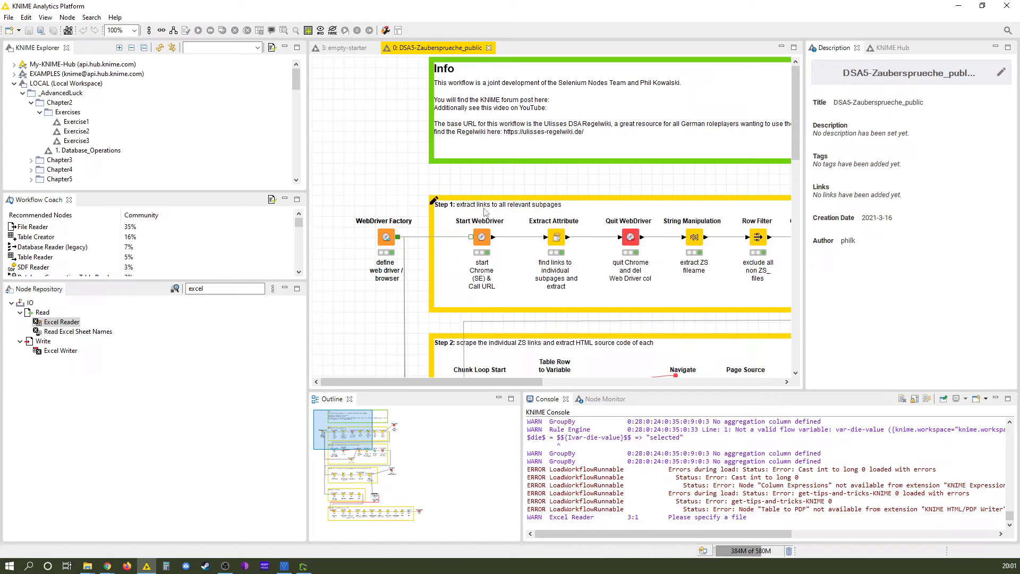
pyautogui.moveTo(496, 208)
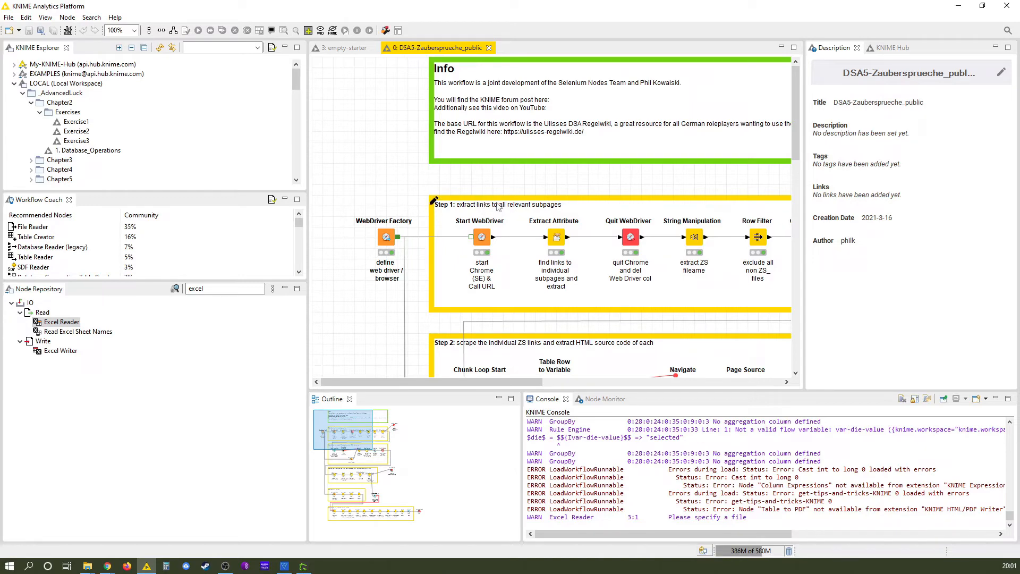
# Scroll the canvas to bring the Step 3 nodes leading into the Excel Writer into view.
pyautogui.scroll(-3)
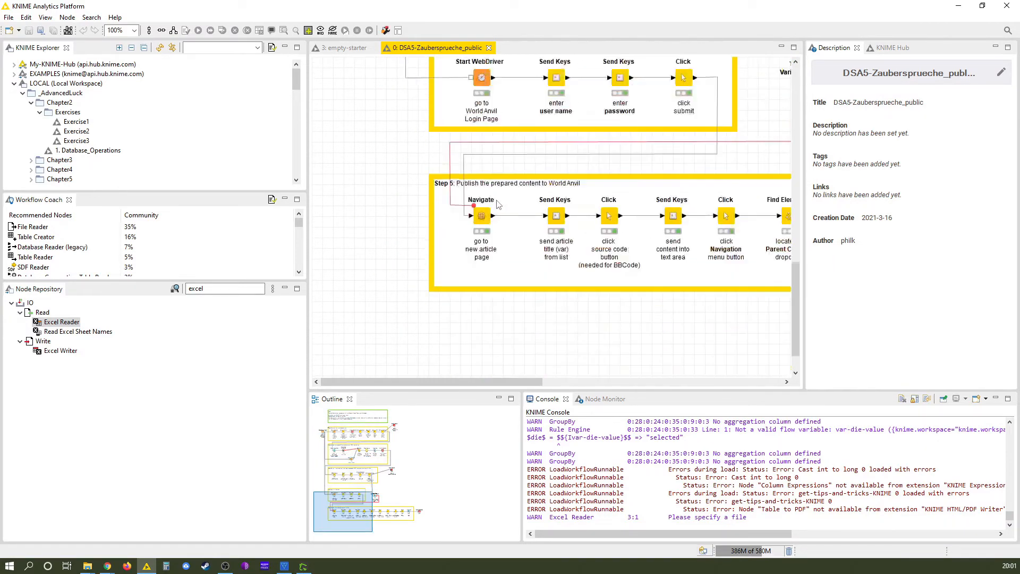
pyautogui.scroll(3)
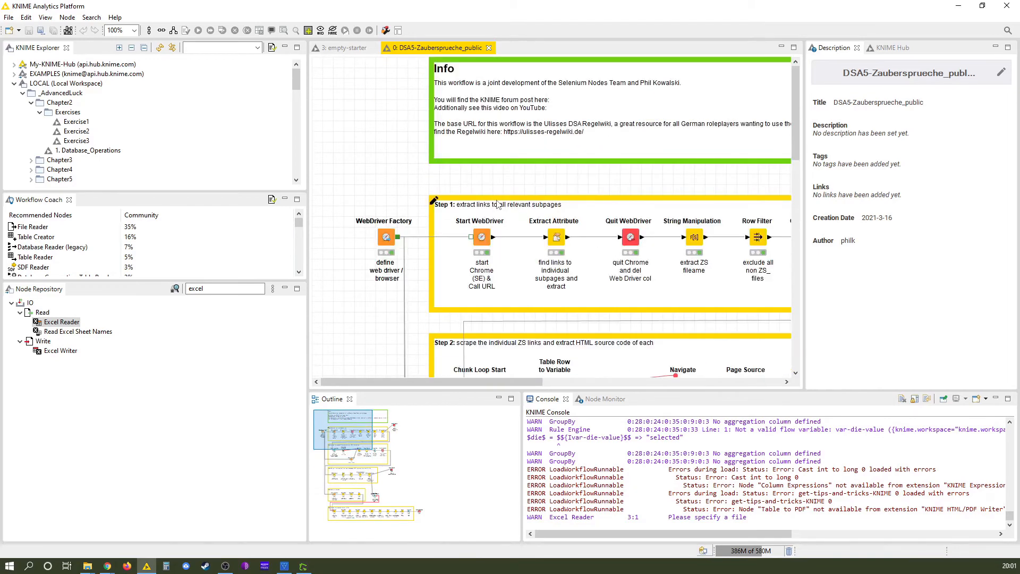
pyautogui.moveTo(500, 187)
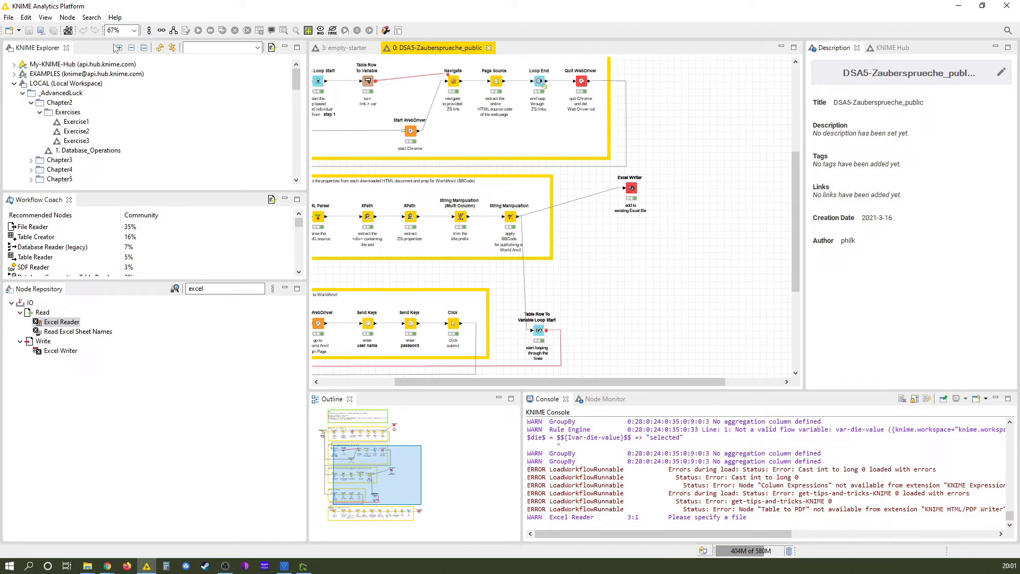
pyautogui.moveTo(398, 193)
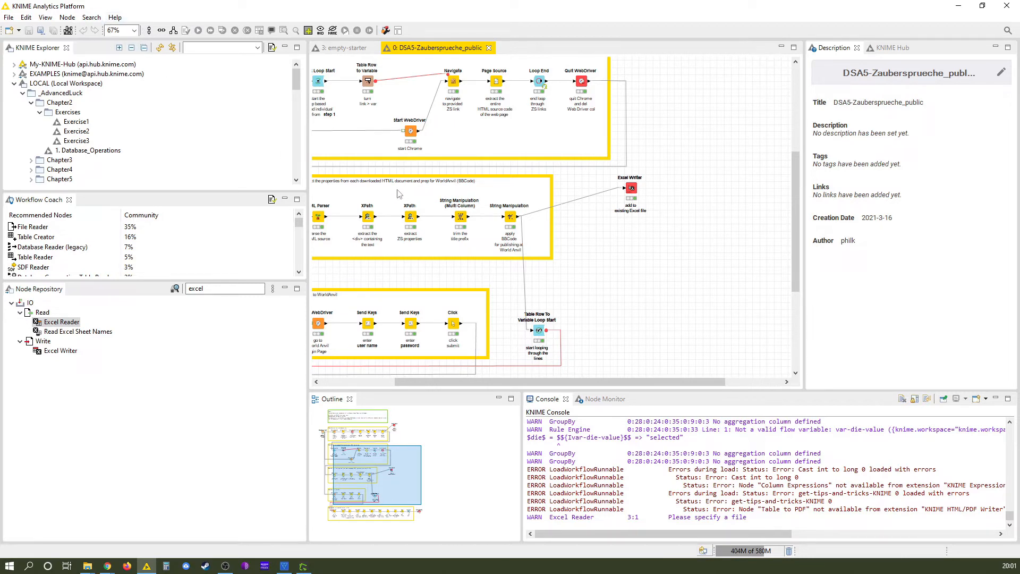
pyautogui.hscroll(3)
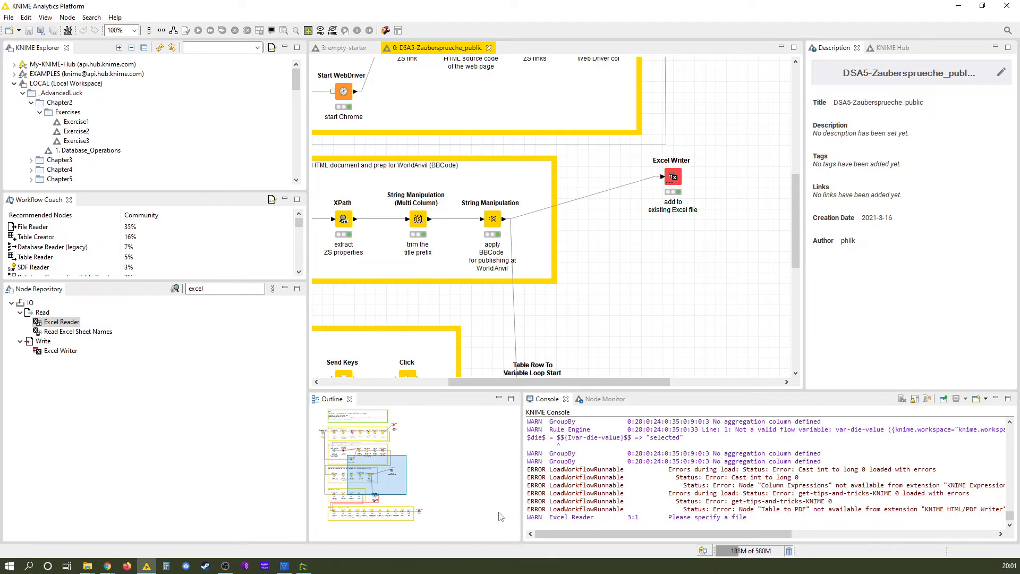
pyautogui.moveTo(681, 465)
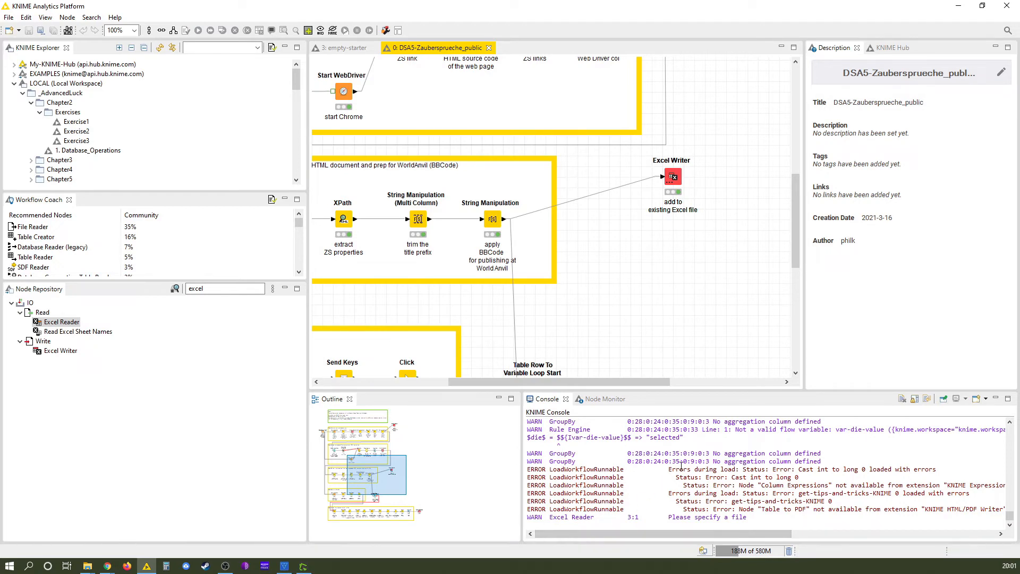
pyautogui.moveTo(616, 427)
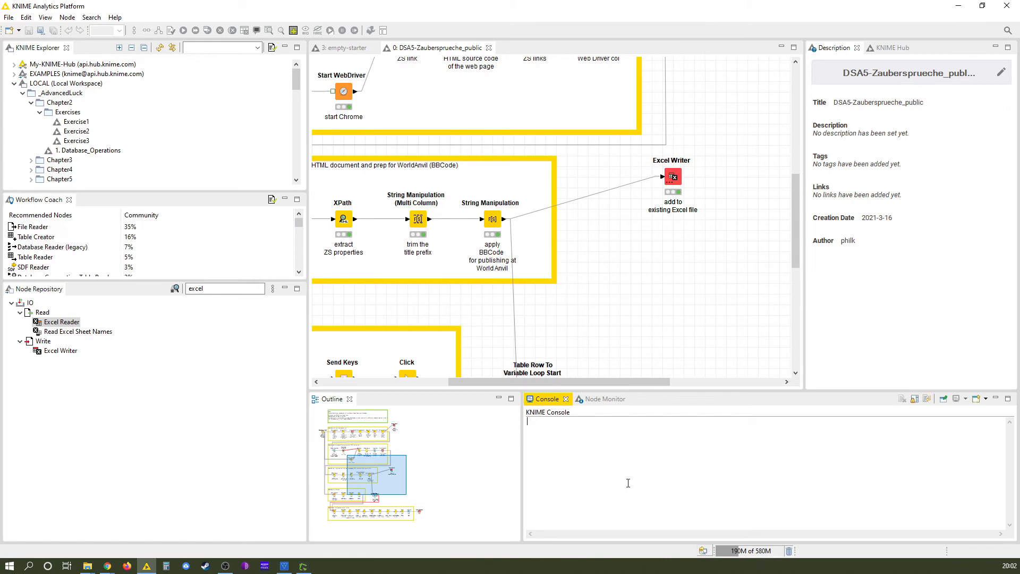
pyautogui.moveTo(622, 478)
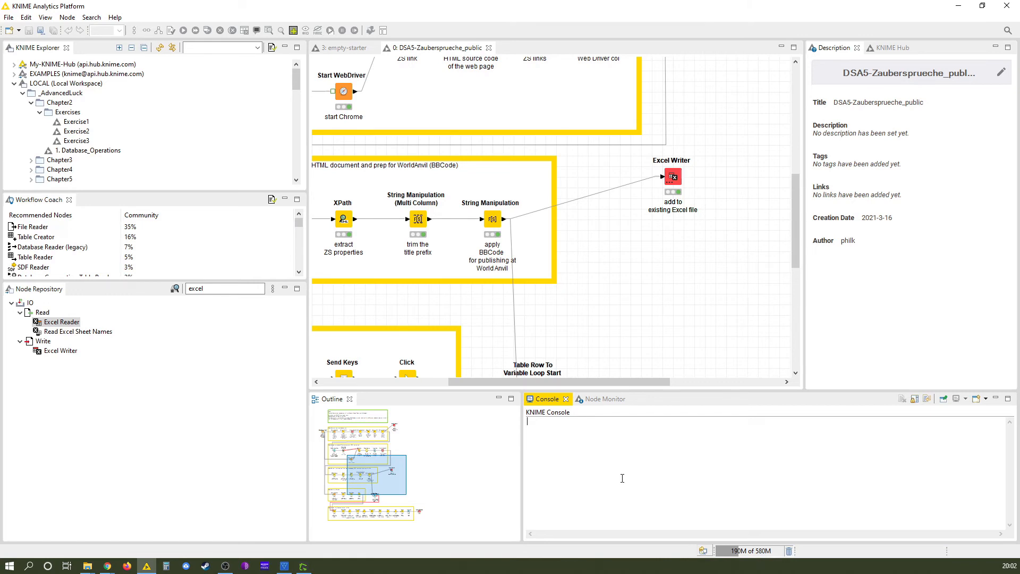
pyautogui.moveTo(604, 496)
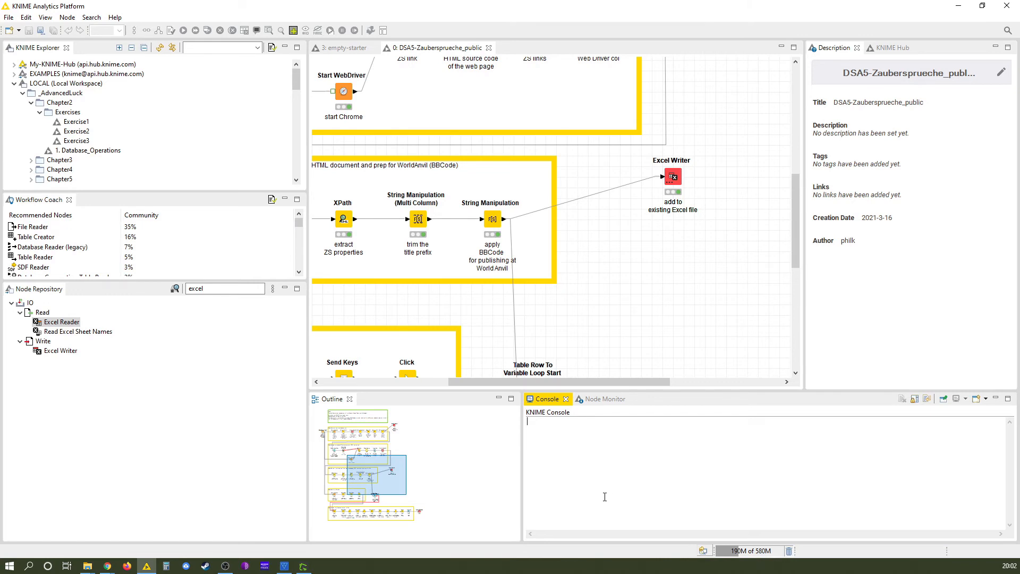
pyautogui.moveTo(598, 457)
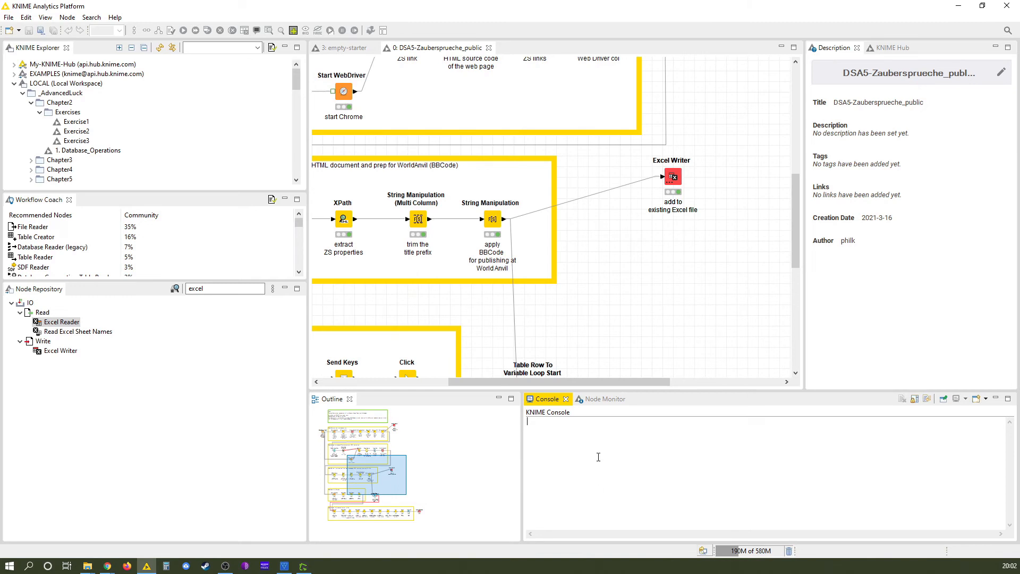
pyautogui.moveTo(599, 398)
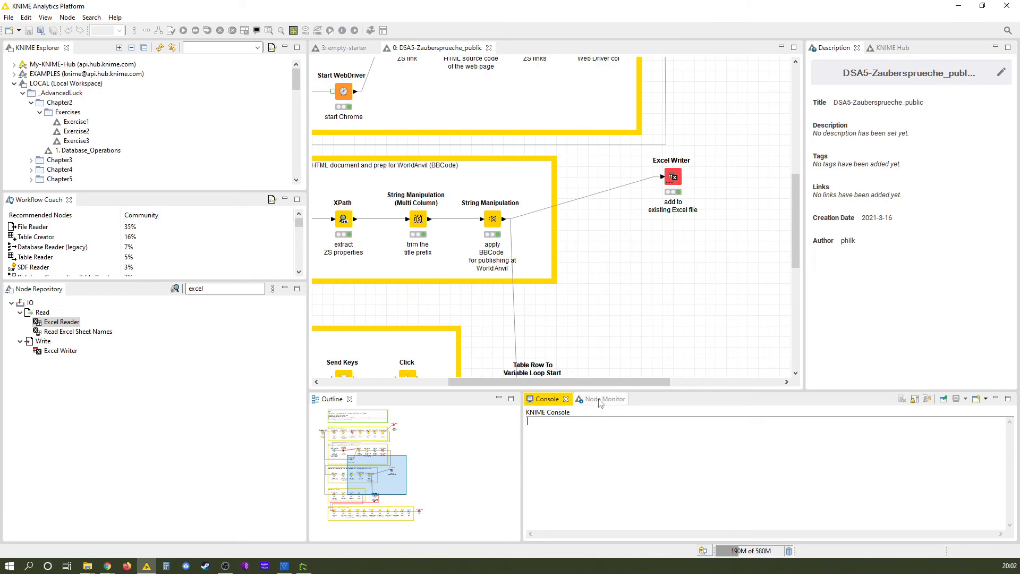
# Show the Node Monitor and select String Manipulation to see its 178-row, 12-column output.
pyautogui.click(592, 398)
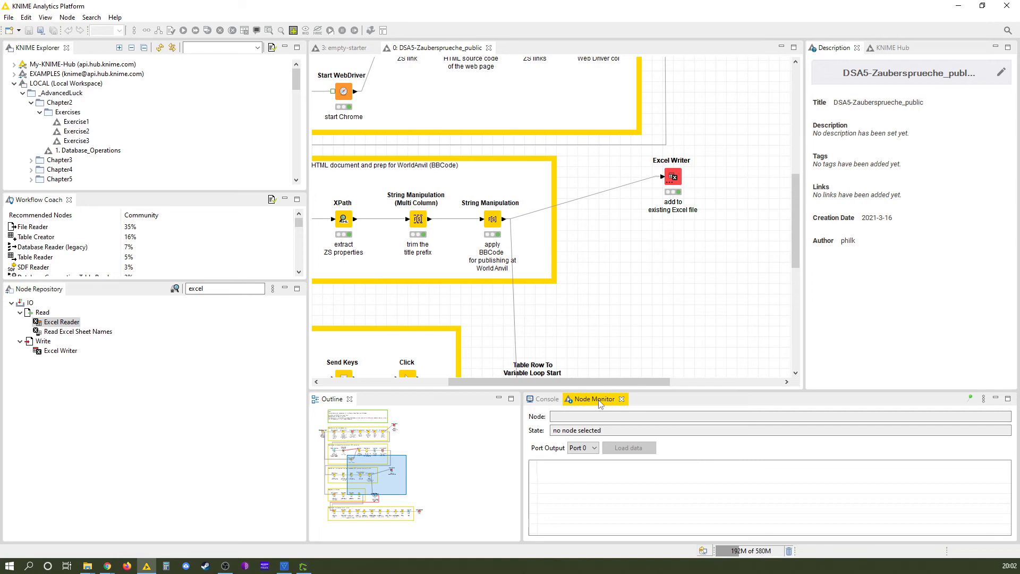
pyautogui.moveTo(732, 473)
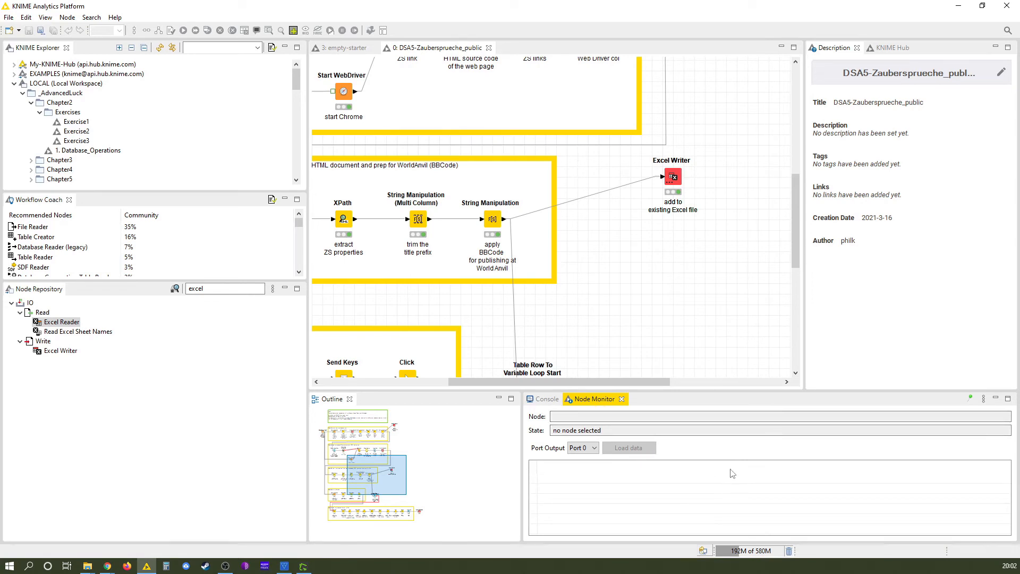
pyautogui.moveTo(491, 234)
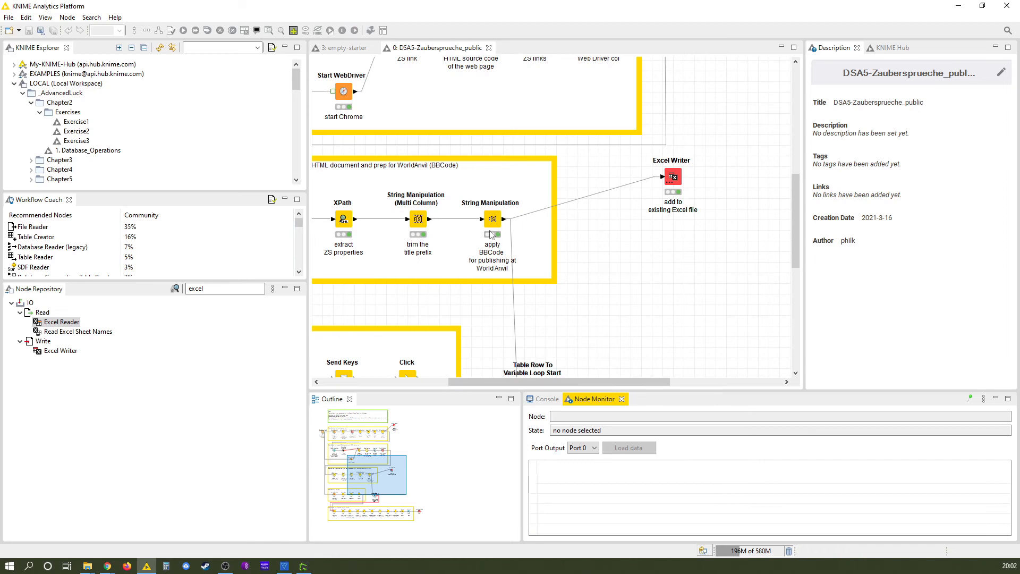
pyautogui.click(492, 219)
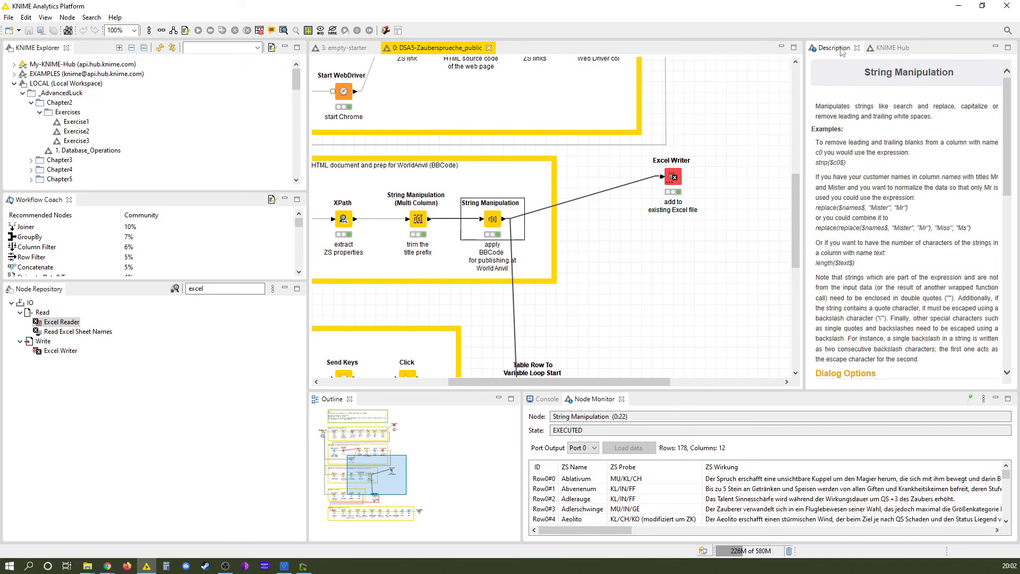
# Read the Excel Writer node's description, then deselect to show the workflow's own details.
pyautogui.click(832, 48)
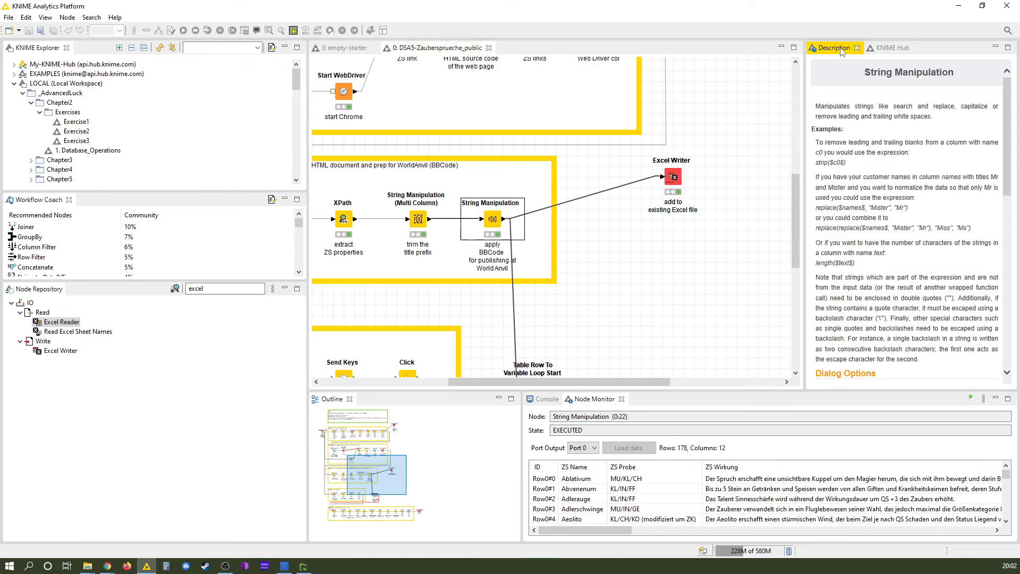
pyautogui.moveTo(665, 184)
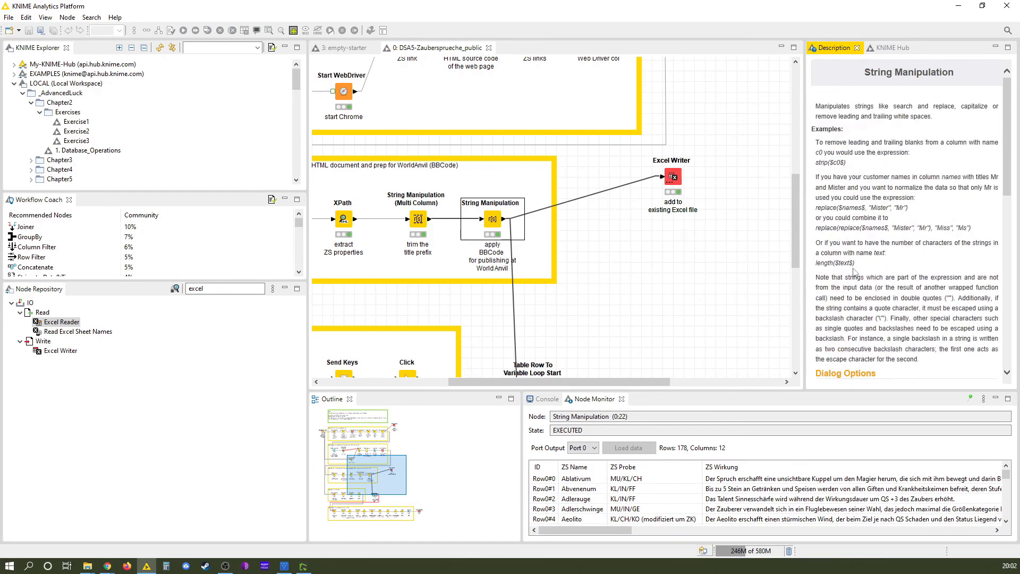
pyautogui.click(671, 177)
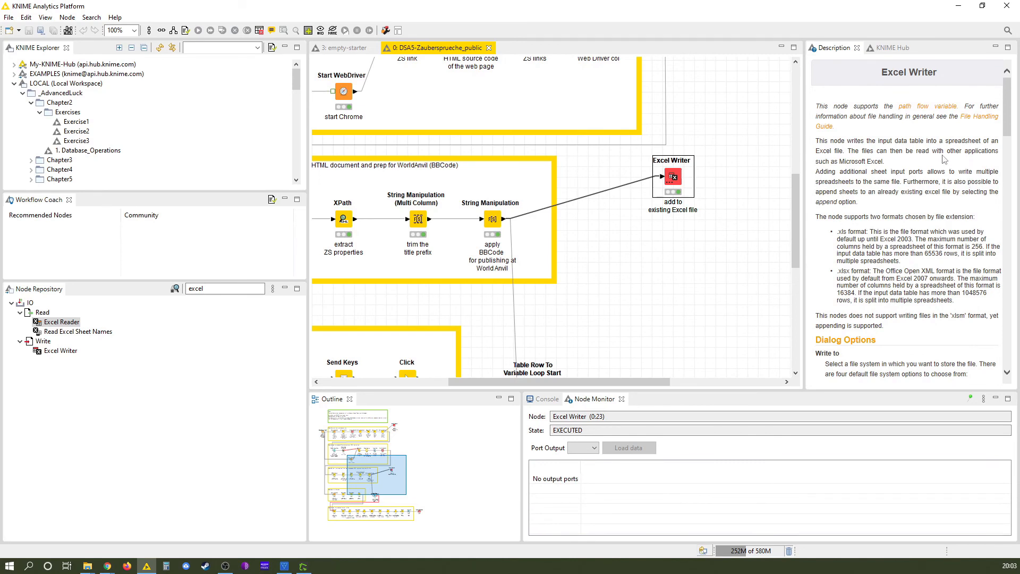
pyautogui.click(681, 314)
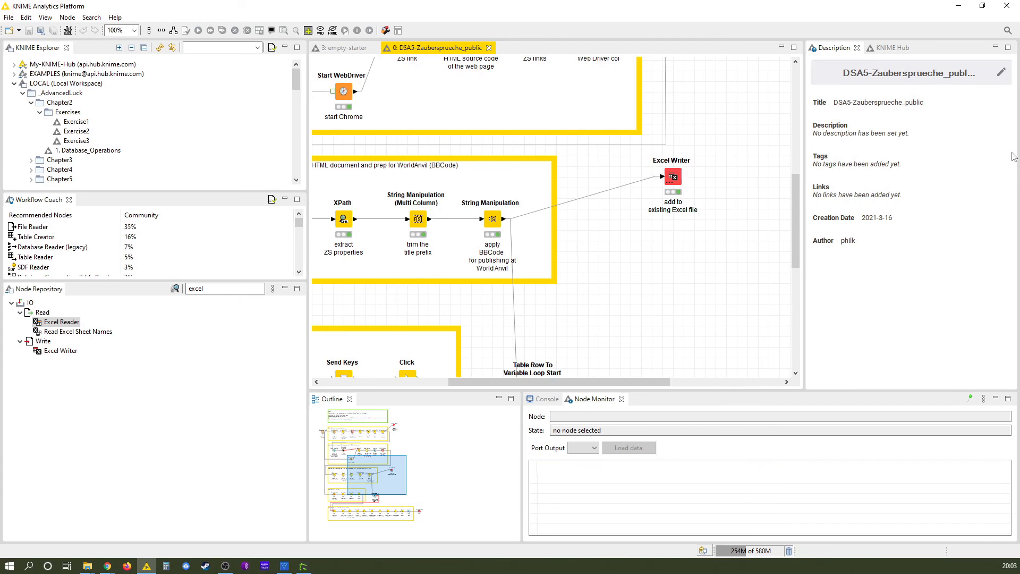
pyautogui.moveTo(872, 293)
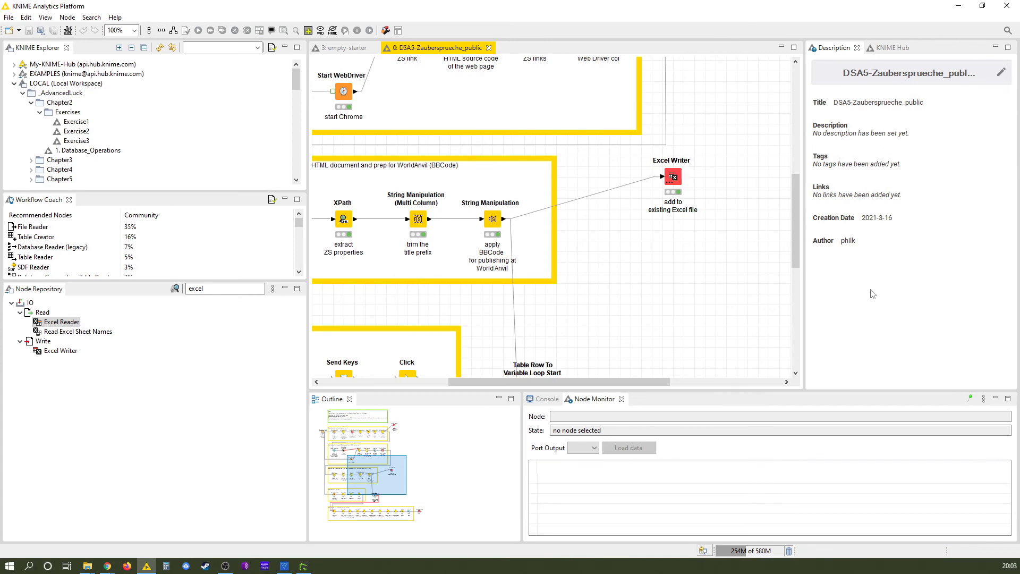
pyautogui.moveTo(842, 293)
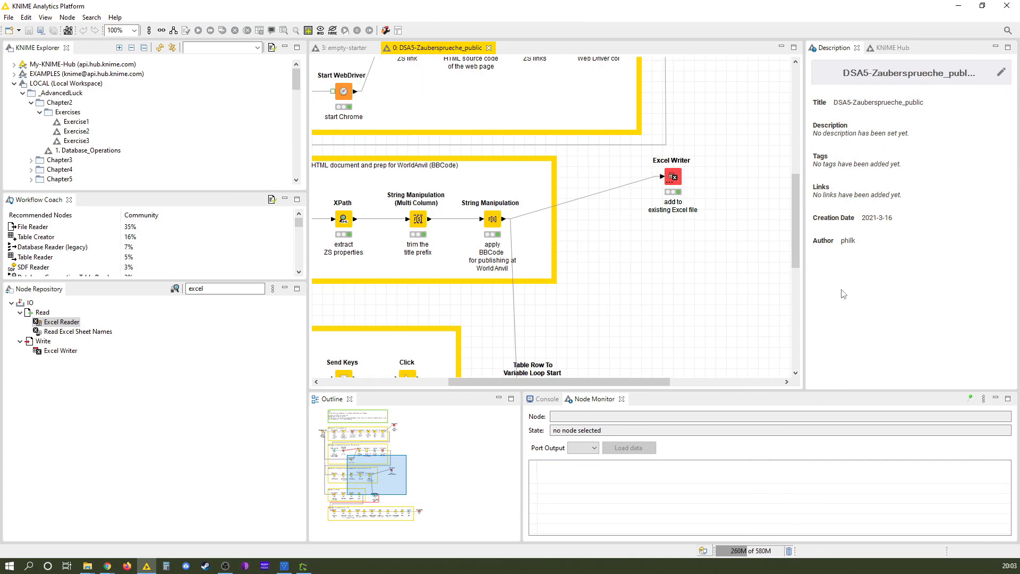
pyautogui.moveTo(891, 48)
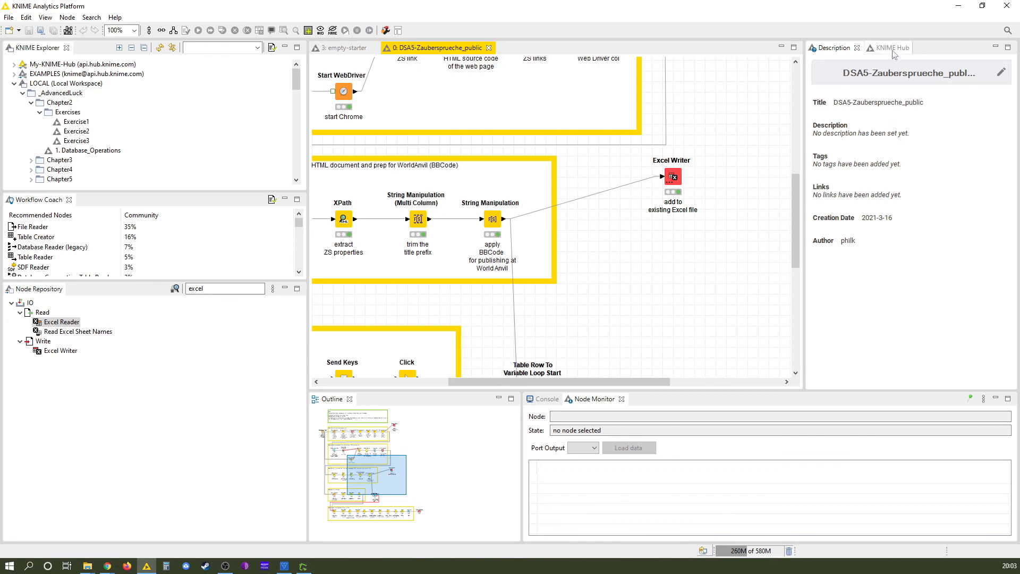
pyautogui.moveTo(900, 142)
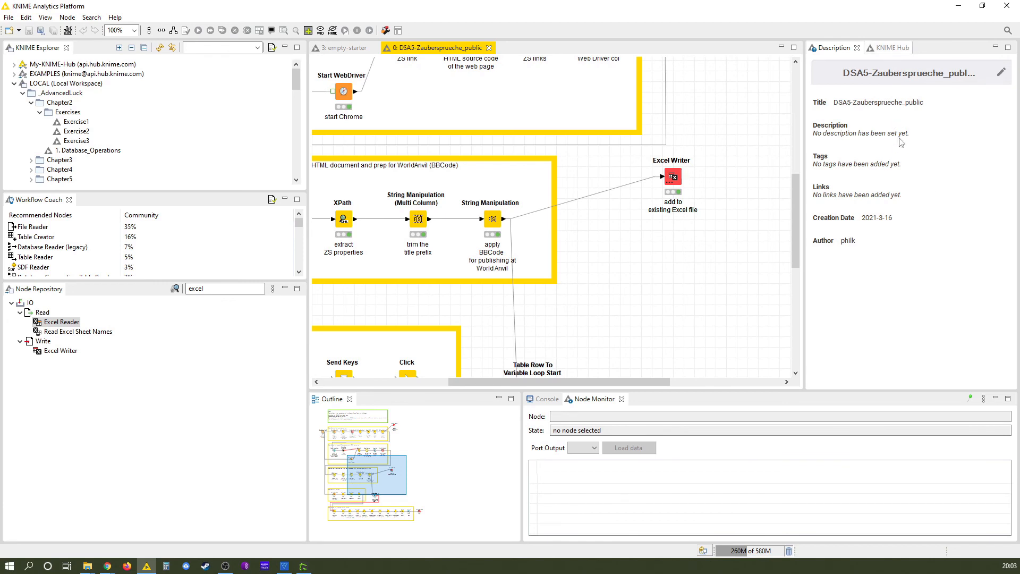
# Switch to the KNIME Hub welcome page.
pyautogui.click(882, 47)
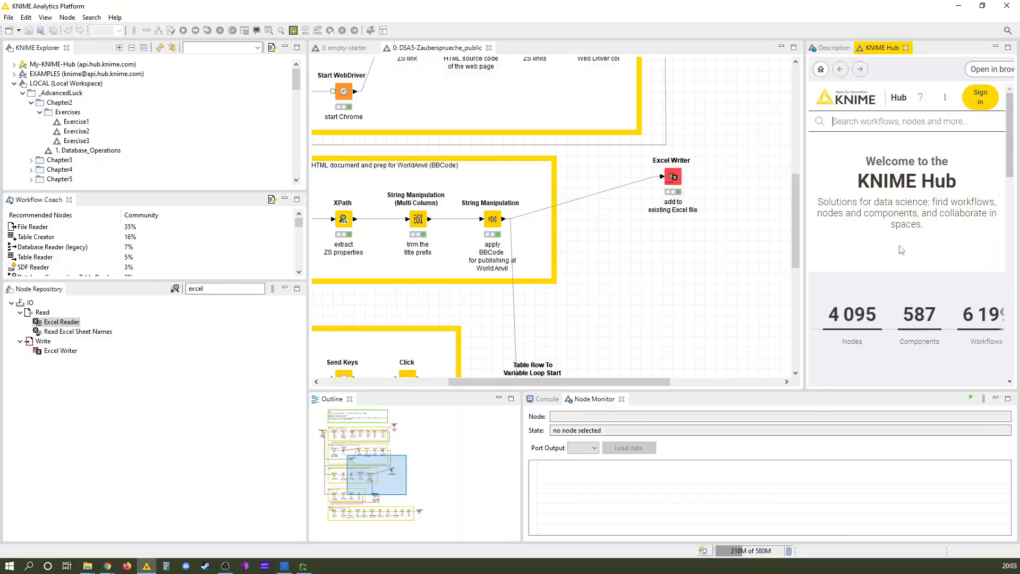